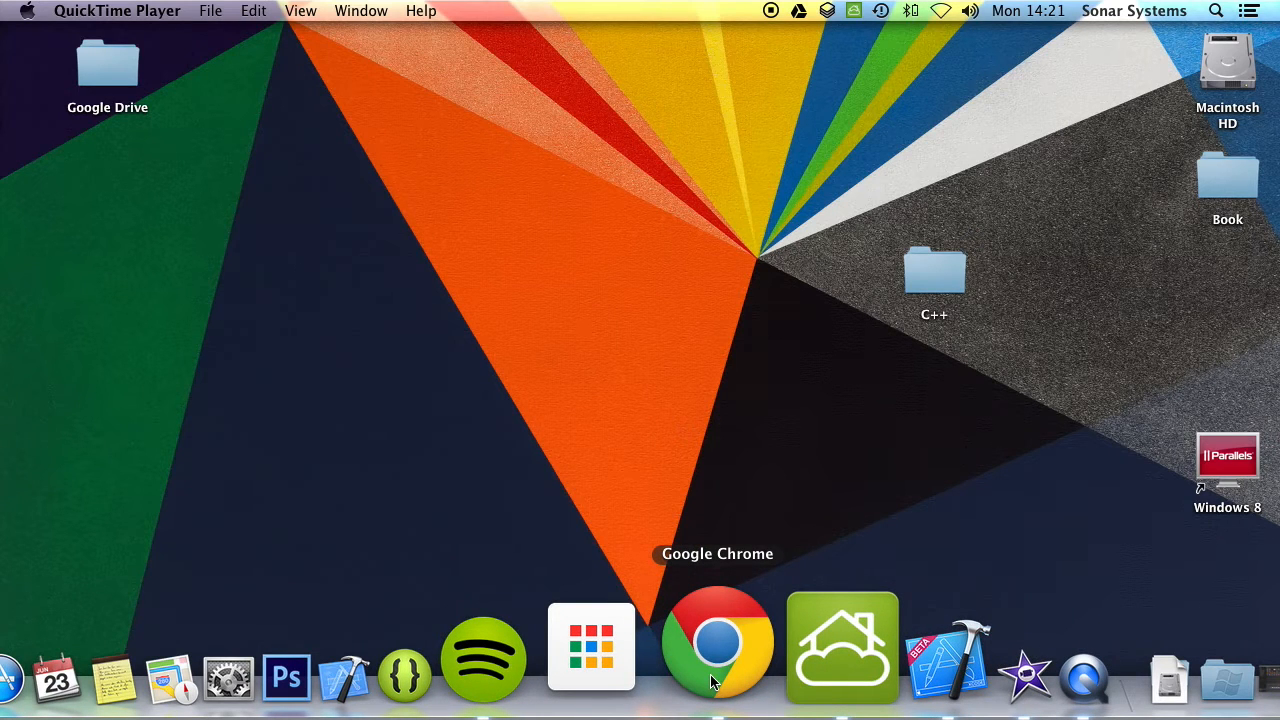
Launch Chrome and search Google for 'operator precedence in c++'
left_click(717, 645)
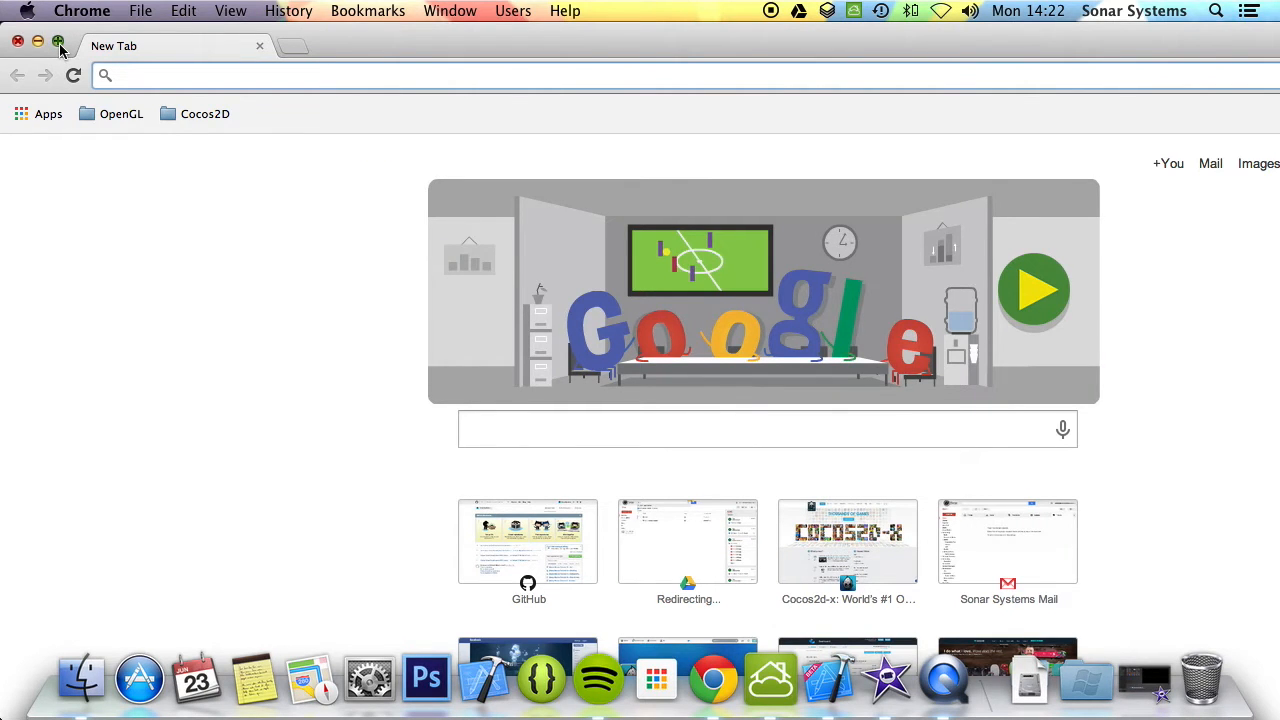
type("e")
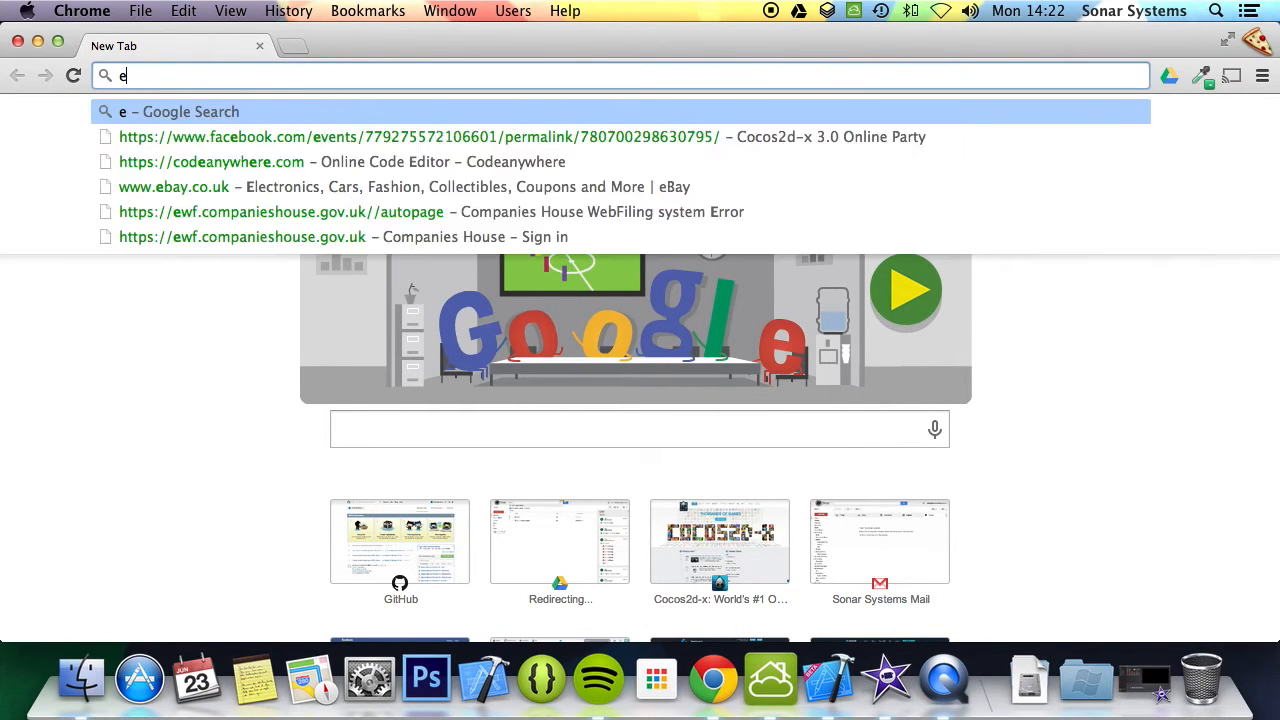
type("perator precedence in c++")
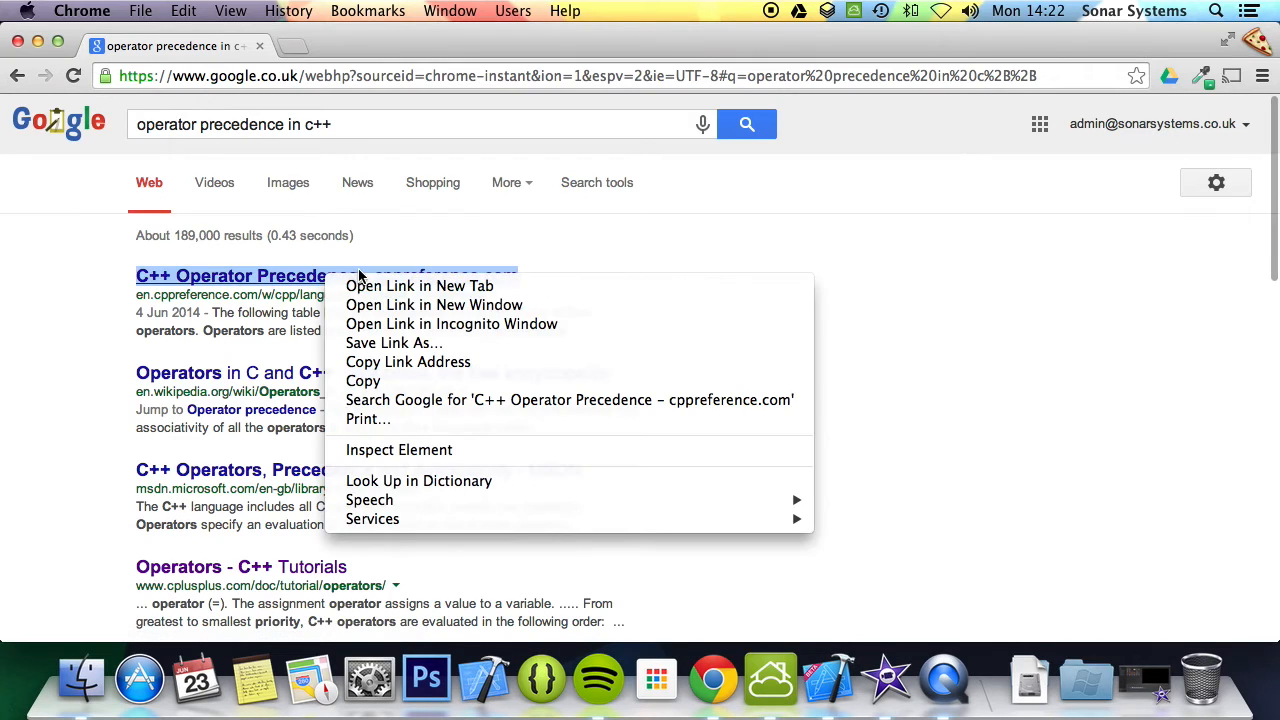
Open the cppreference result in a new tab and scroll the table to level 16
left_click(419, 285)
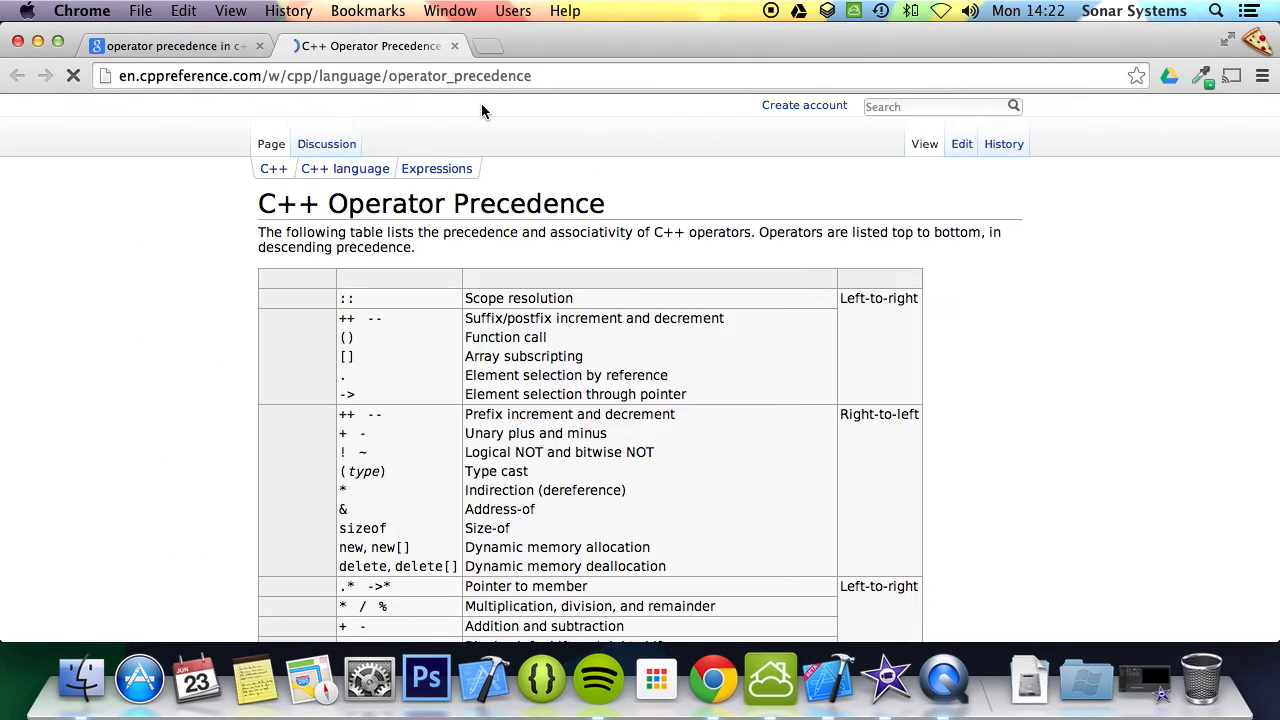
scroll("down", 3)
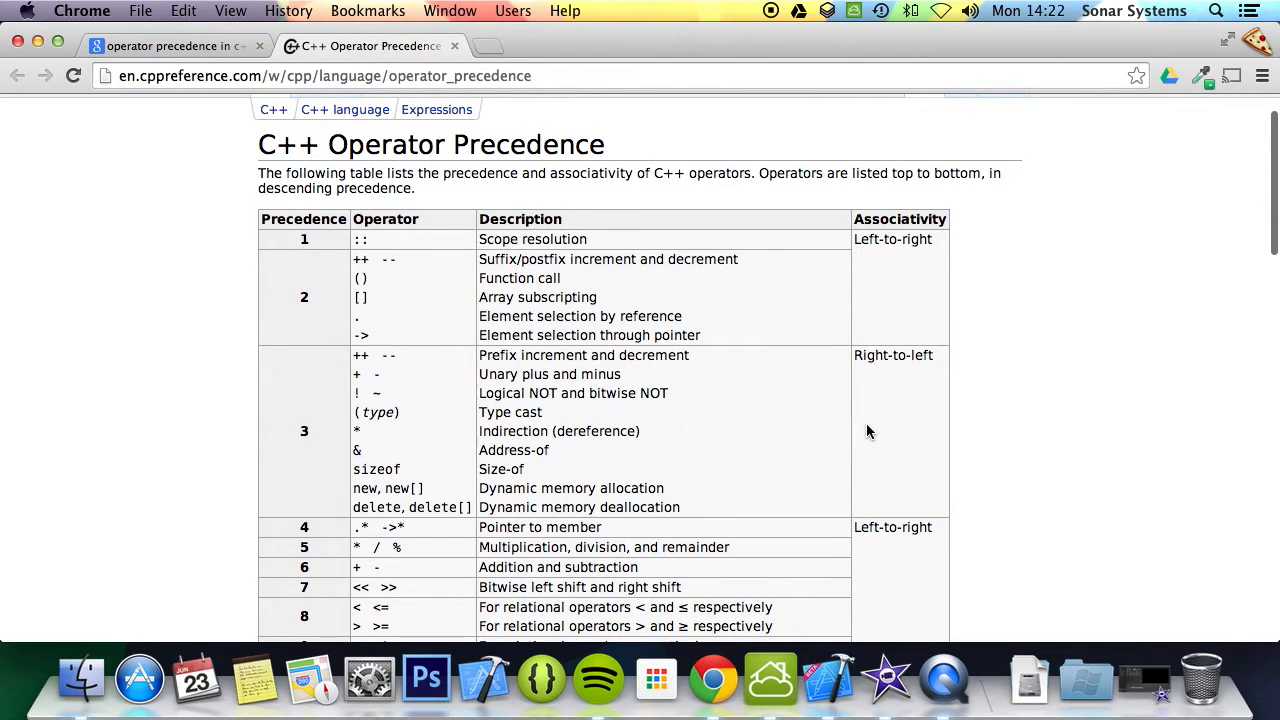
scroll("down", 3)
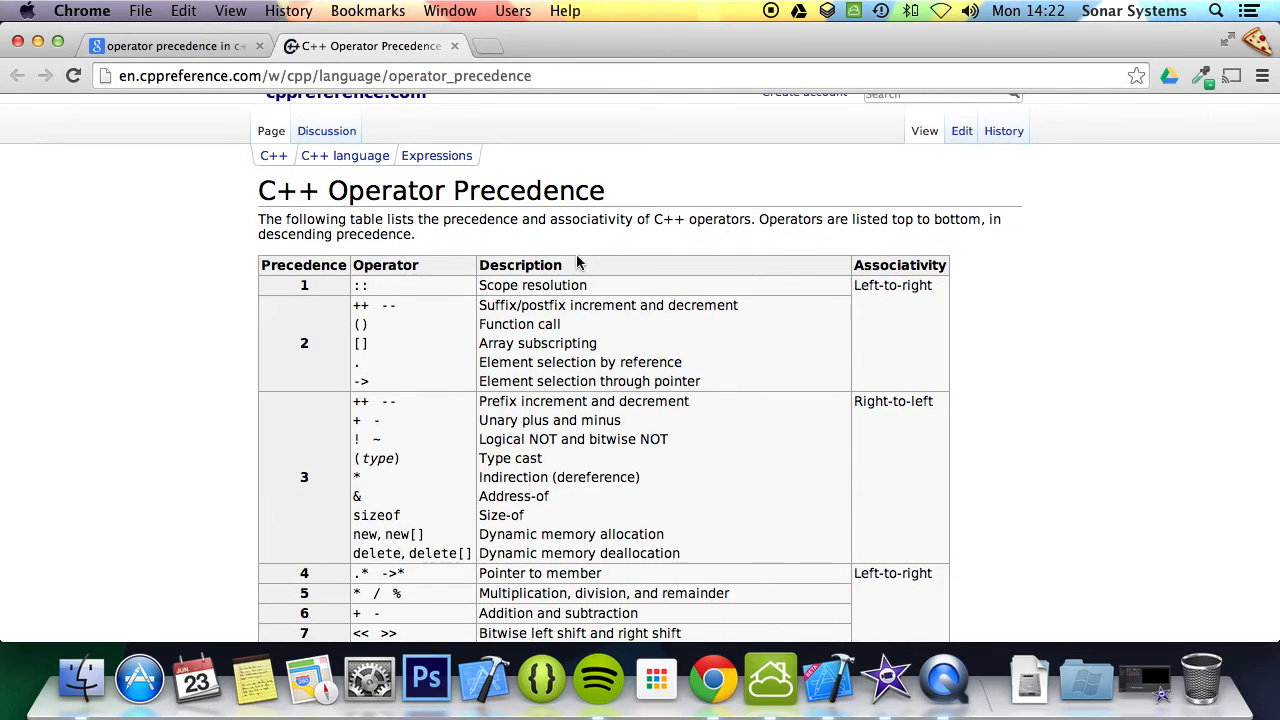
mouse_move(1230, 311)
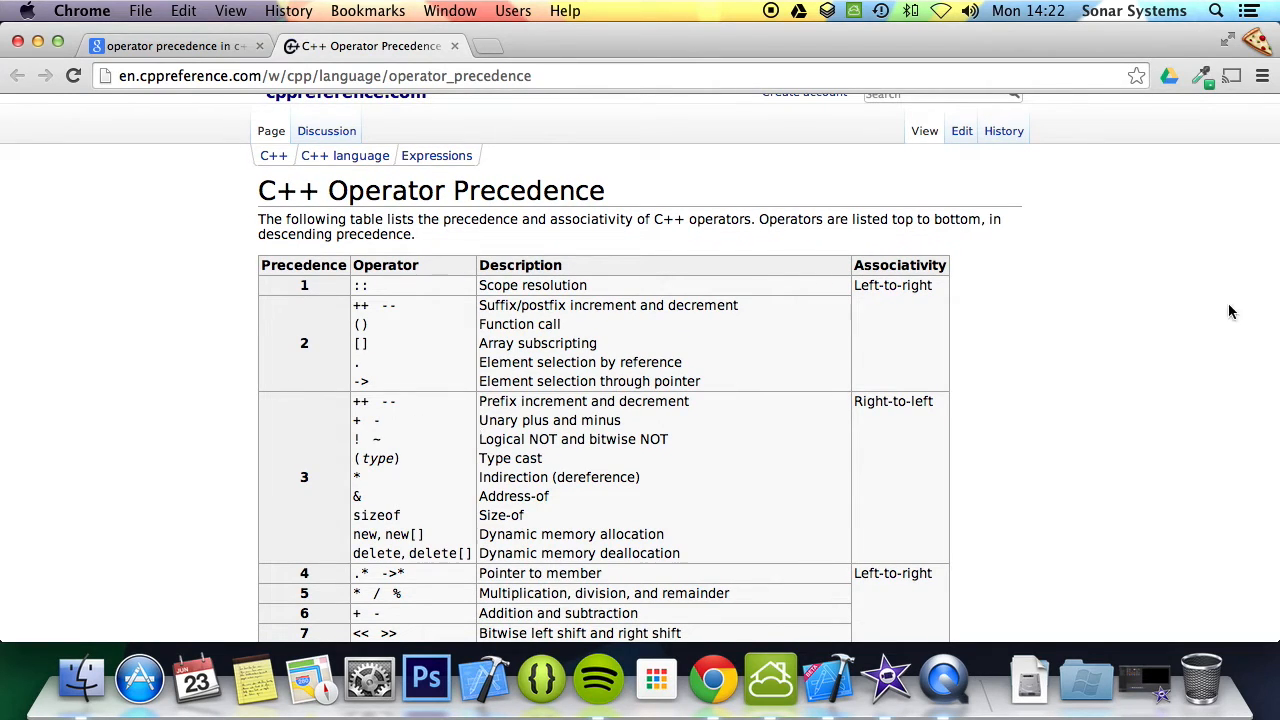
mouse_move(685, 291)
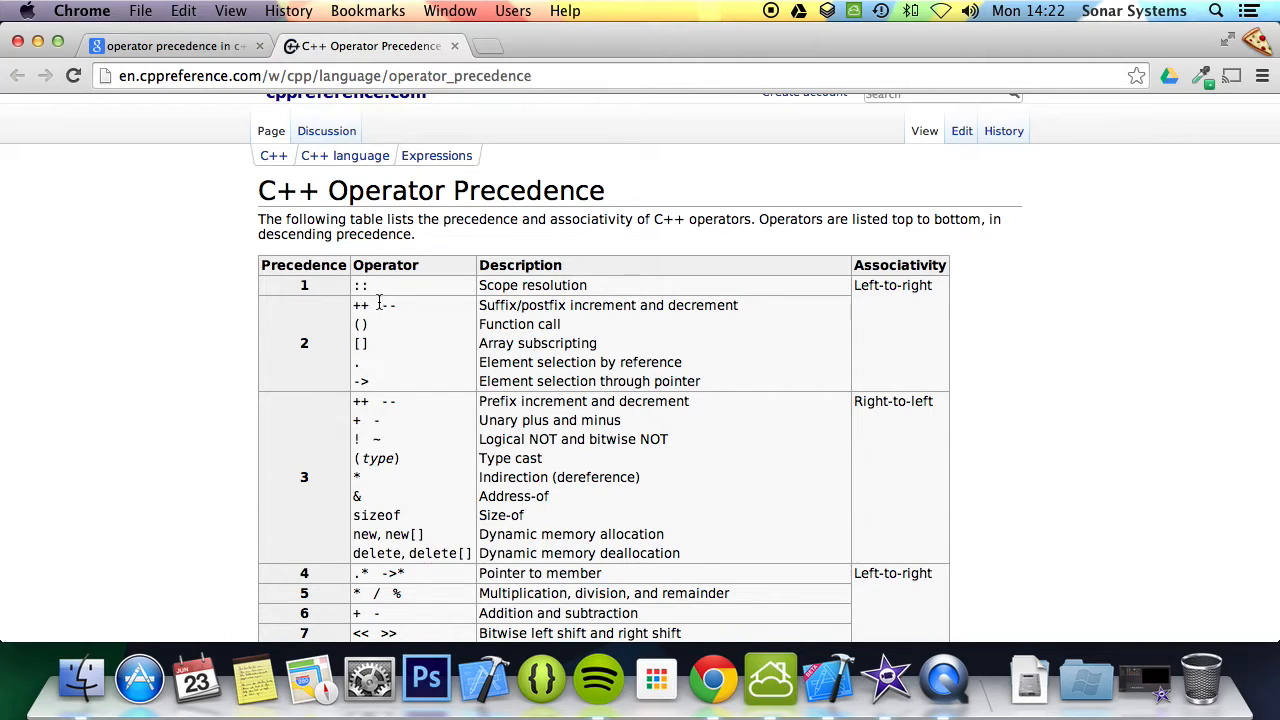
mouse_move(503, 347)
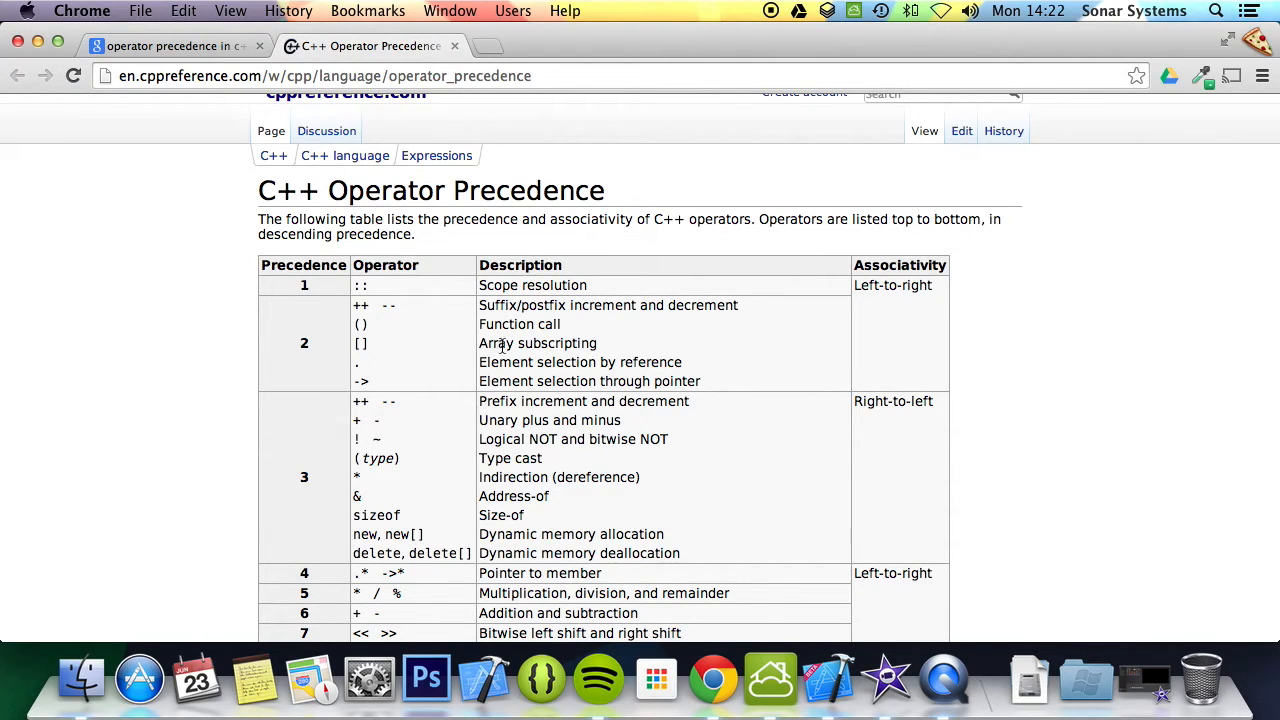
mouse_move(425, 323)
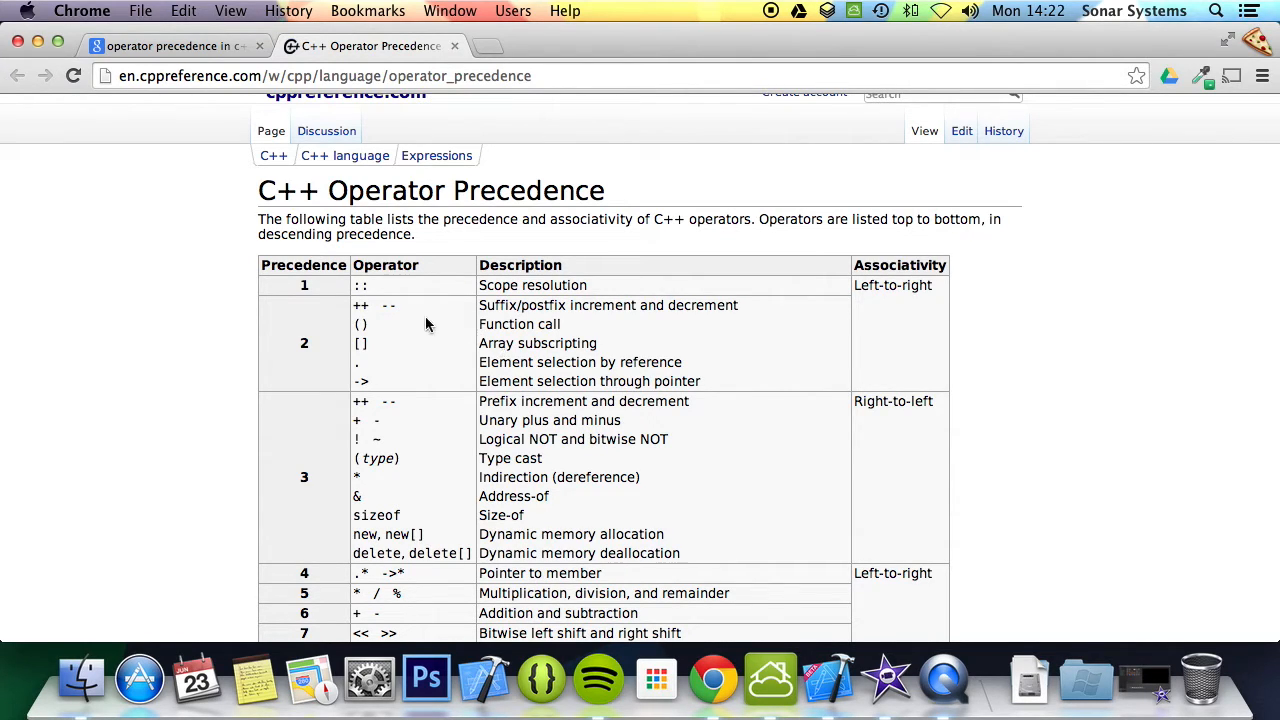
mouse_move(432, 340)
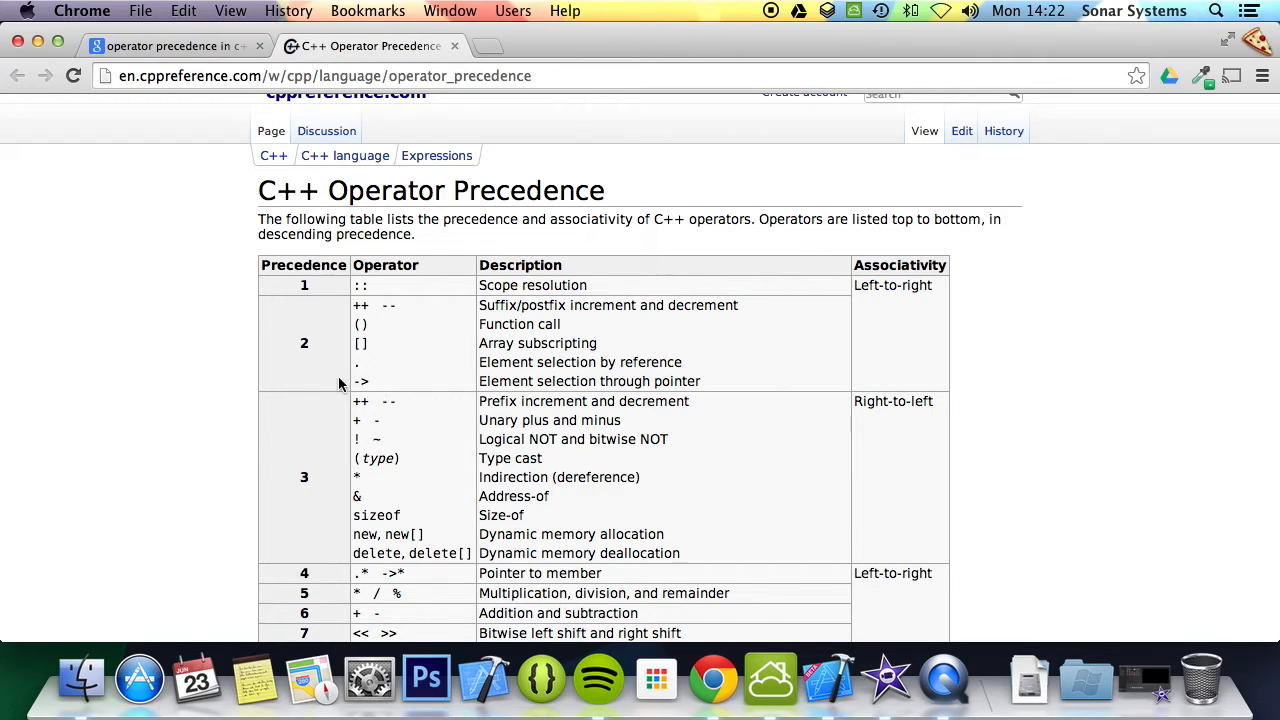
mouse_move(435, 431)
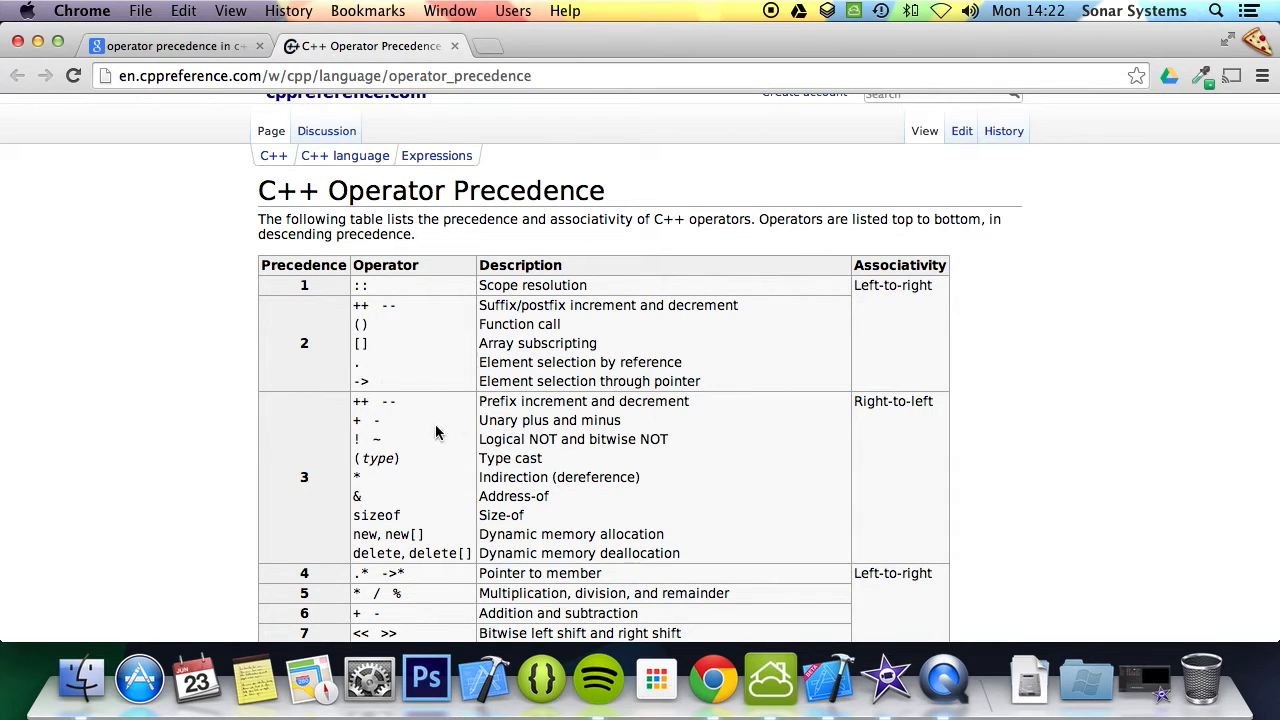
scroll("down", 3)
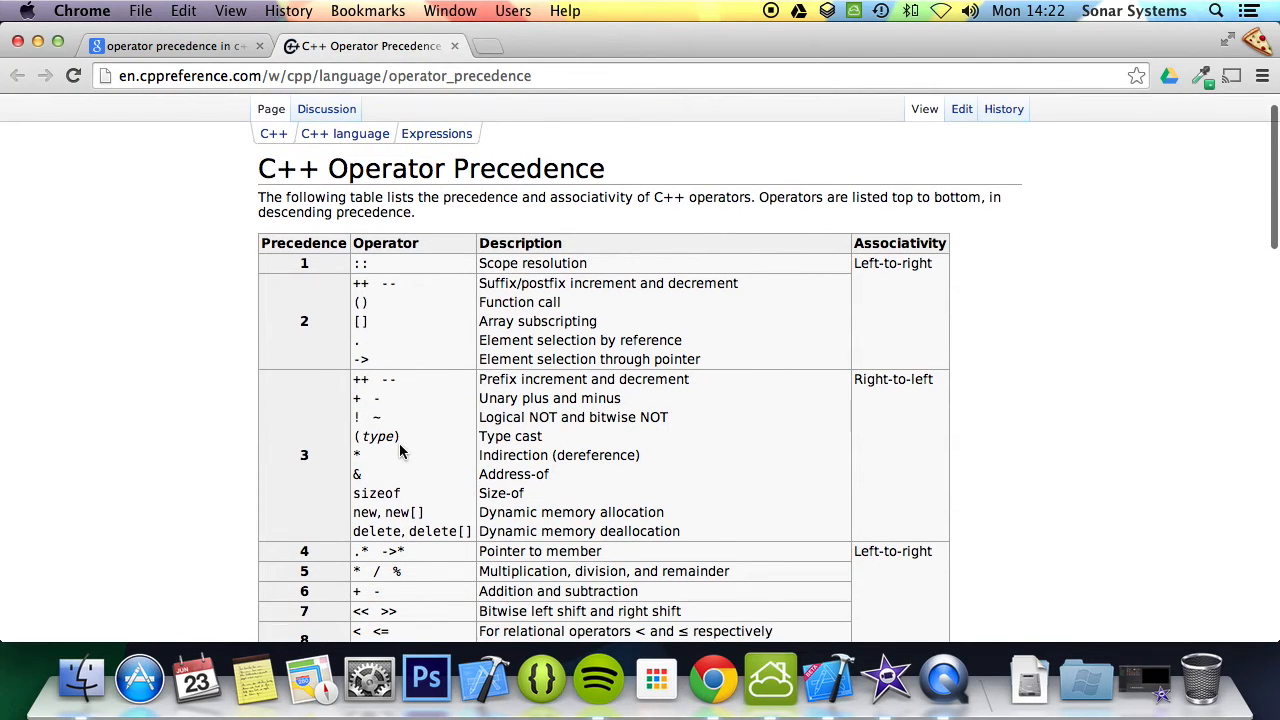
scroll("down", 3)
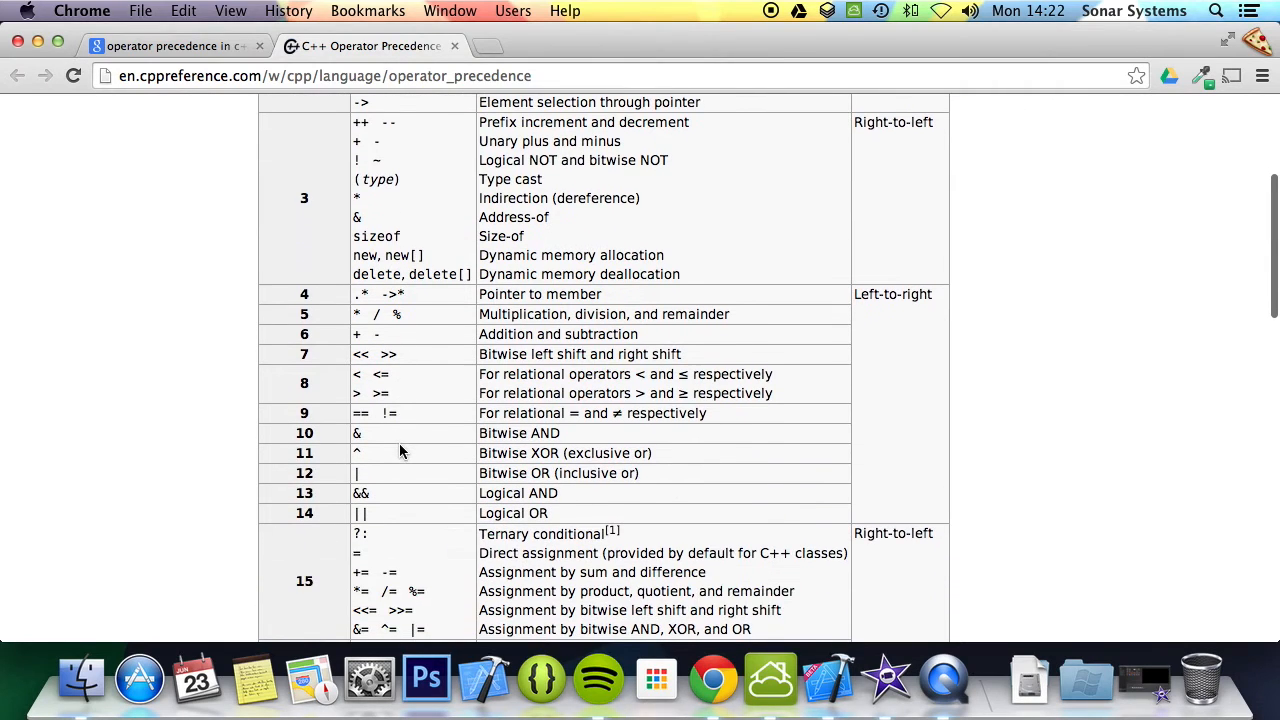
scroll("down", 3)
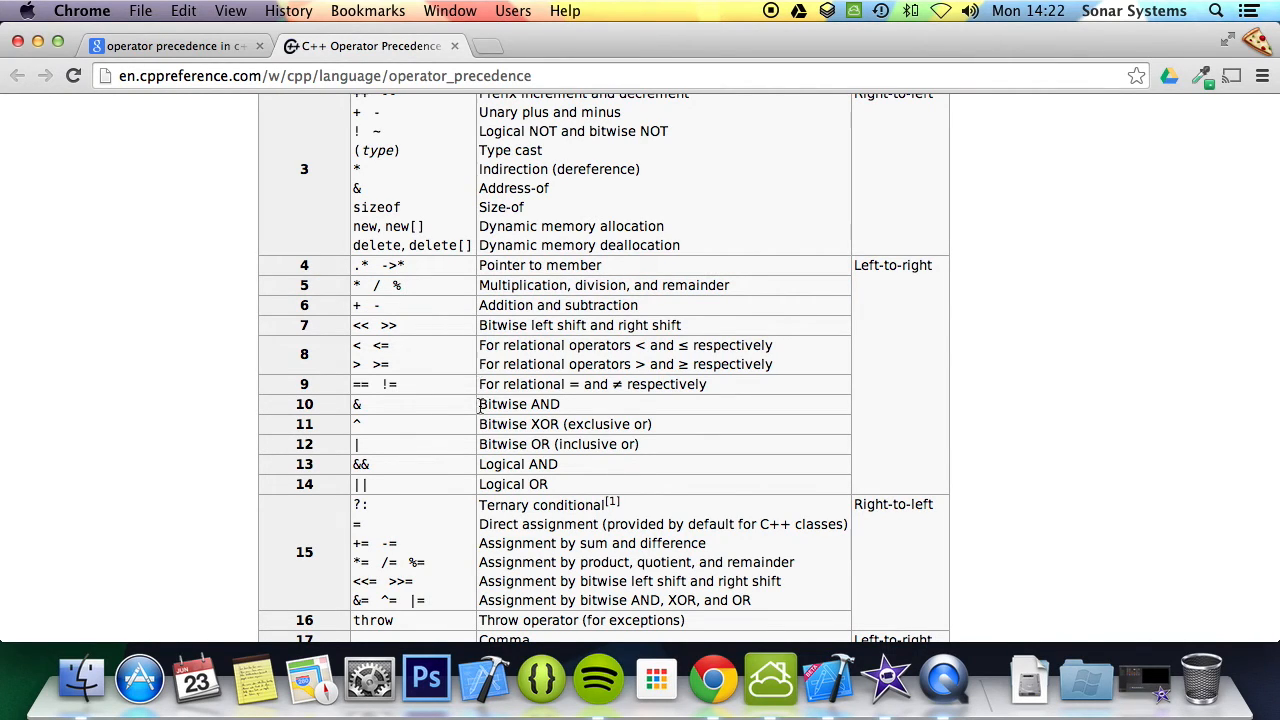
mouse_move(355, 285)
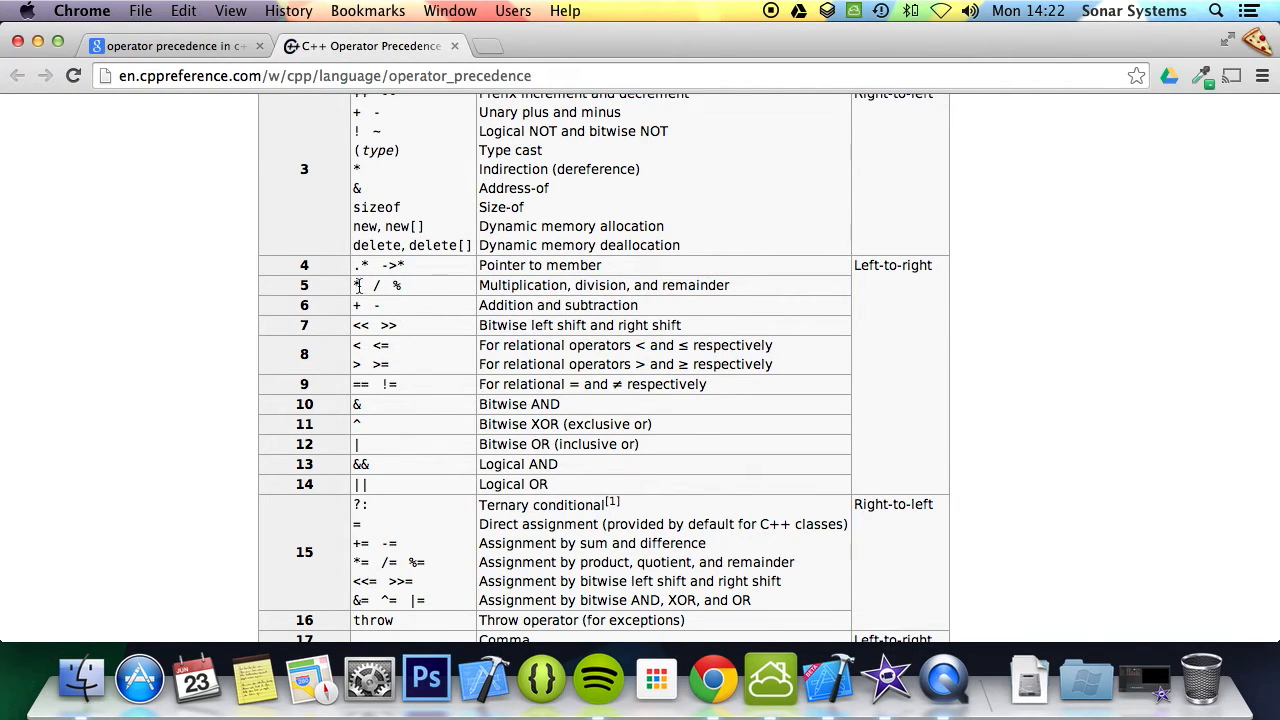
mouse_move(358, 320)
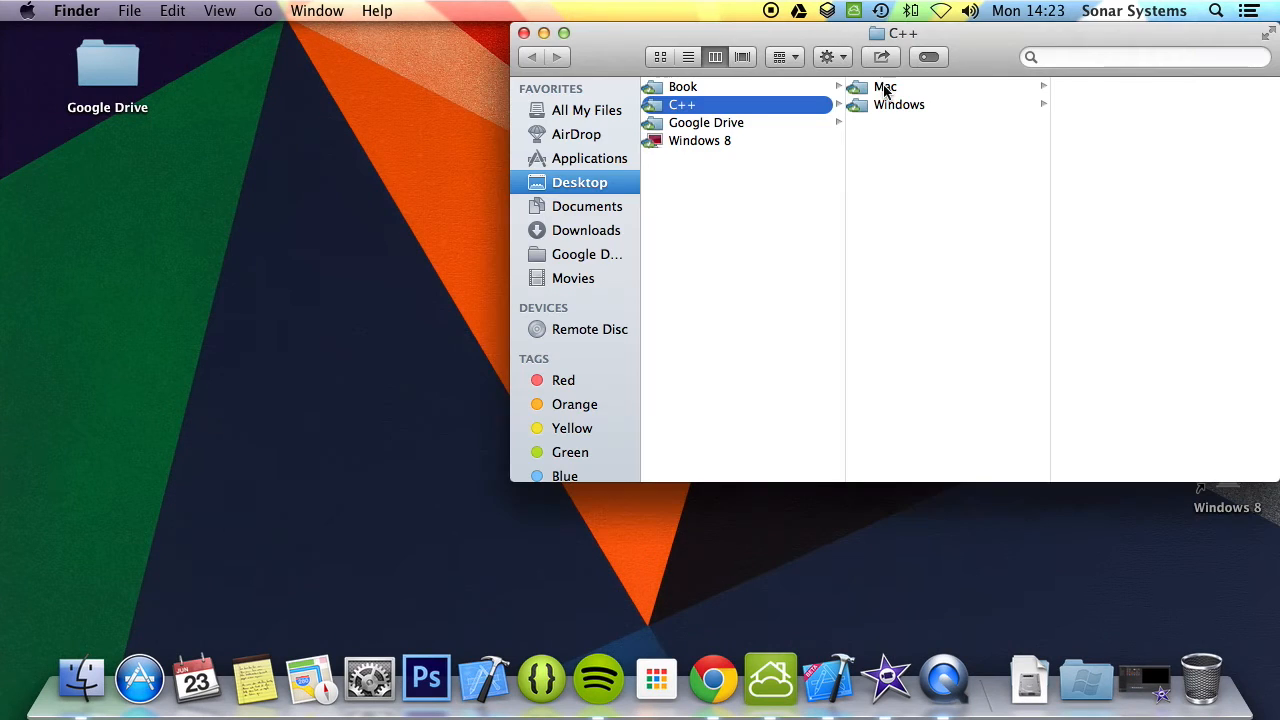
Open the C Plus Plus Tutorial folder and double-click its Xcode project
left_click(884, 87)
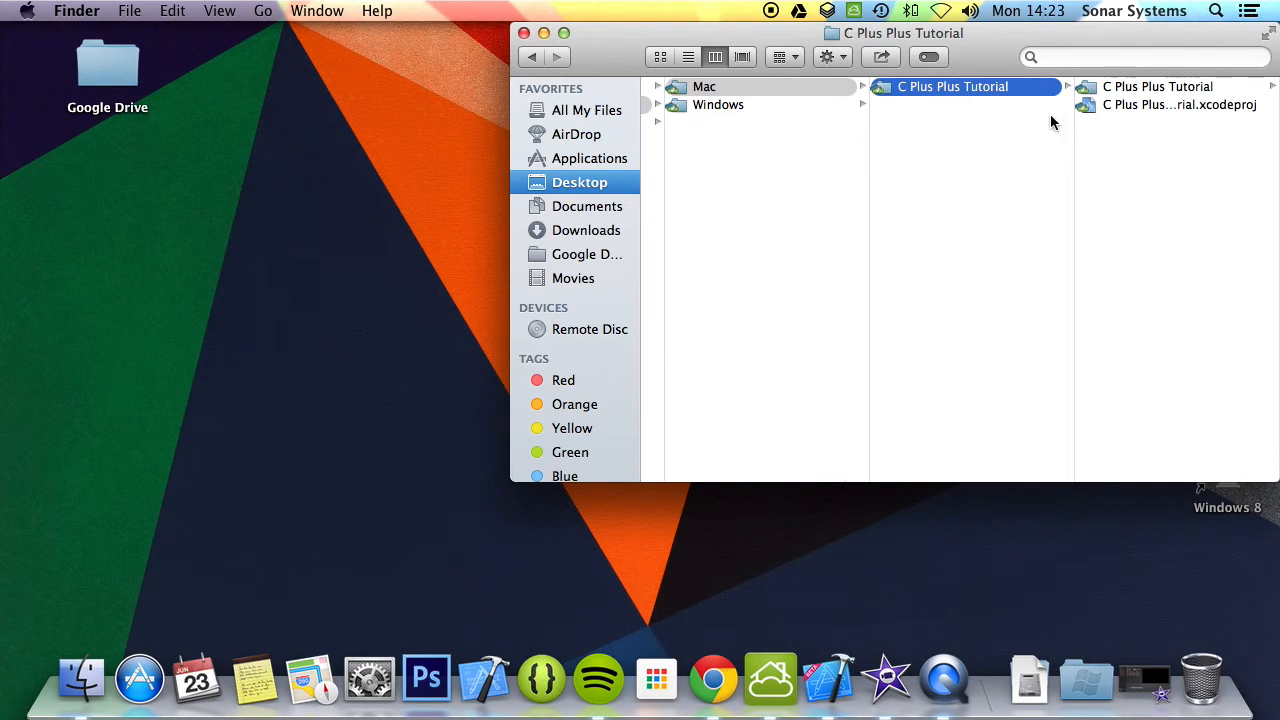
double_click(1179, 105)
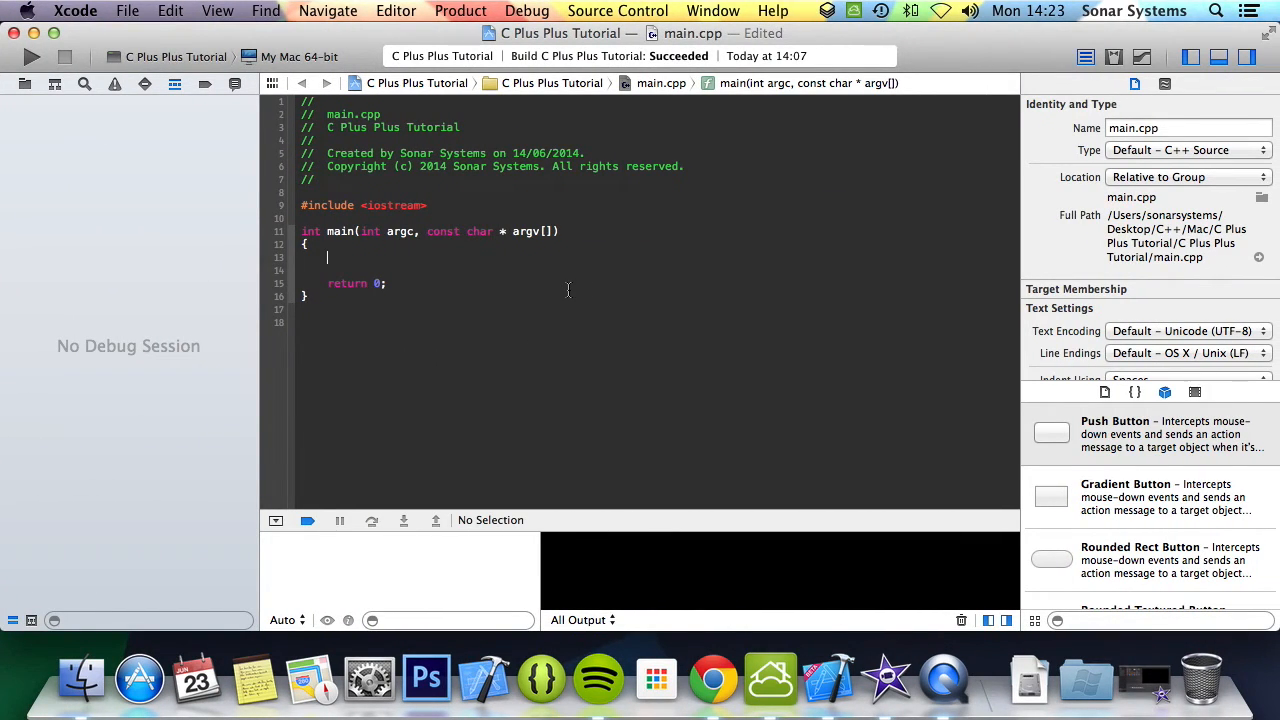
Write 'float f = 5 + 6 * 2;' on line 13 and add a blank line below
type("int")
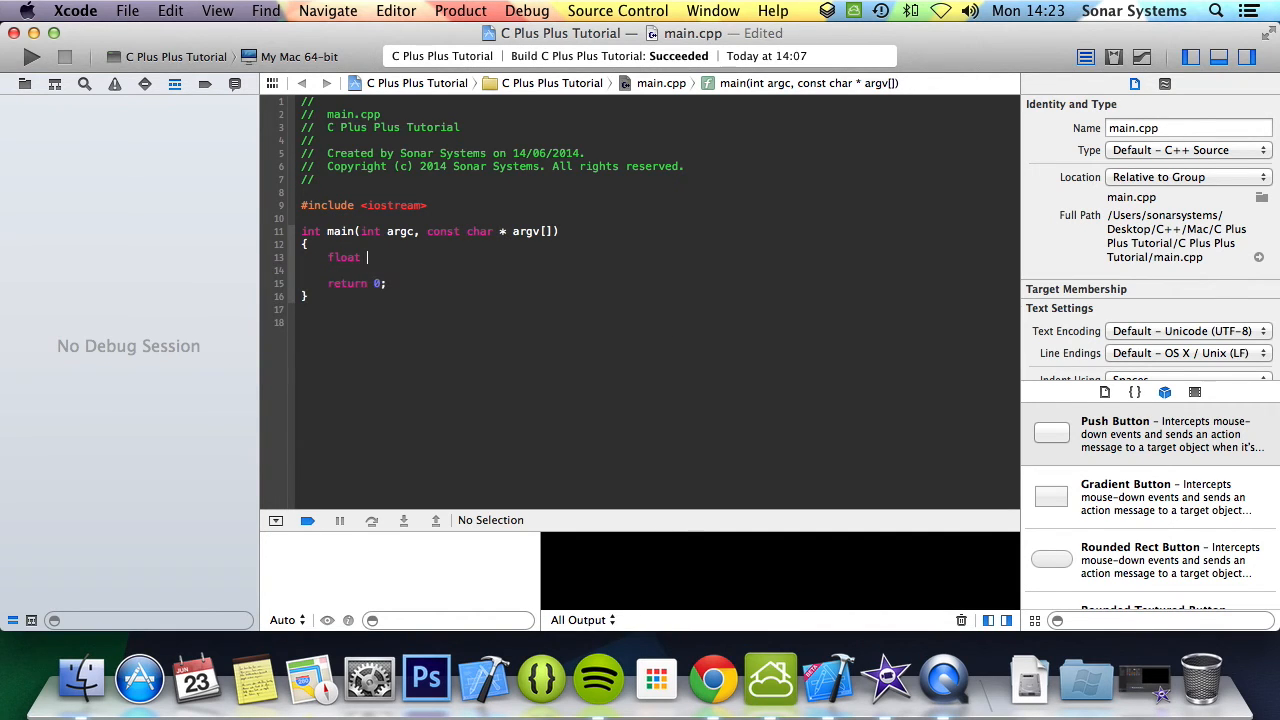
type("= 5")
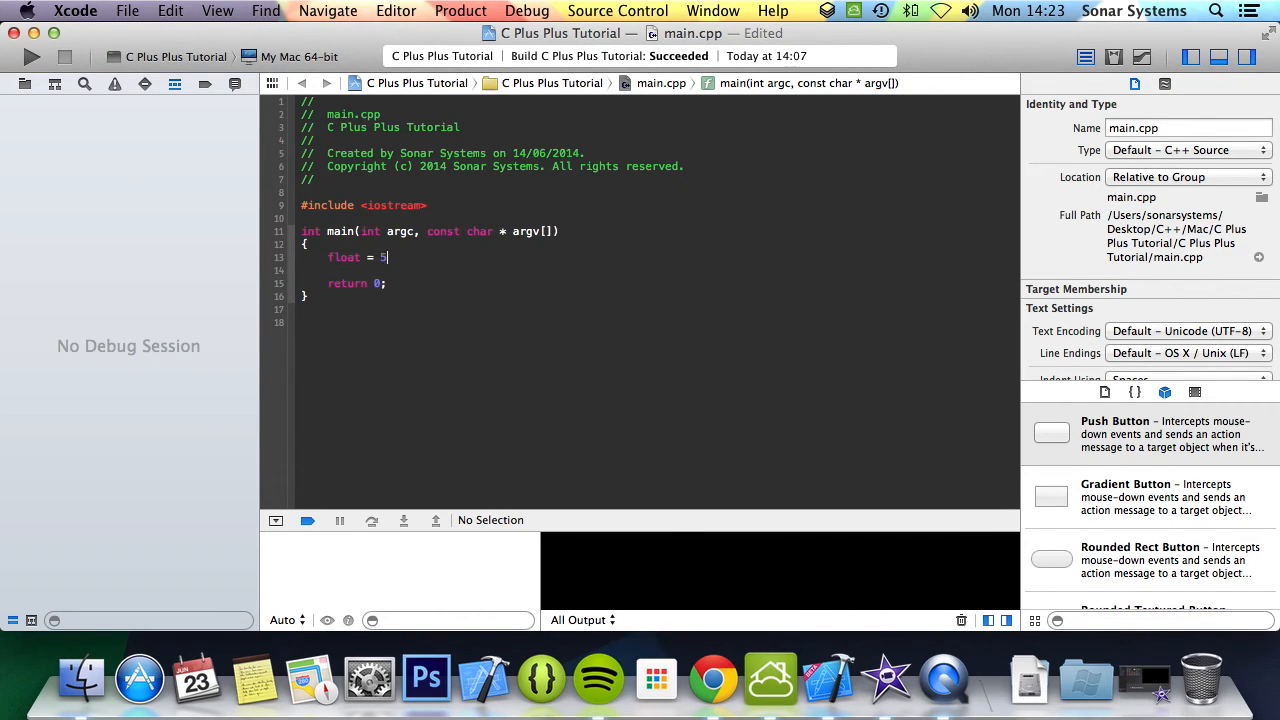
type("+")
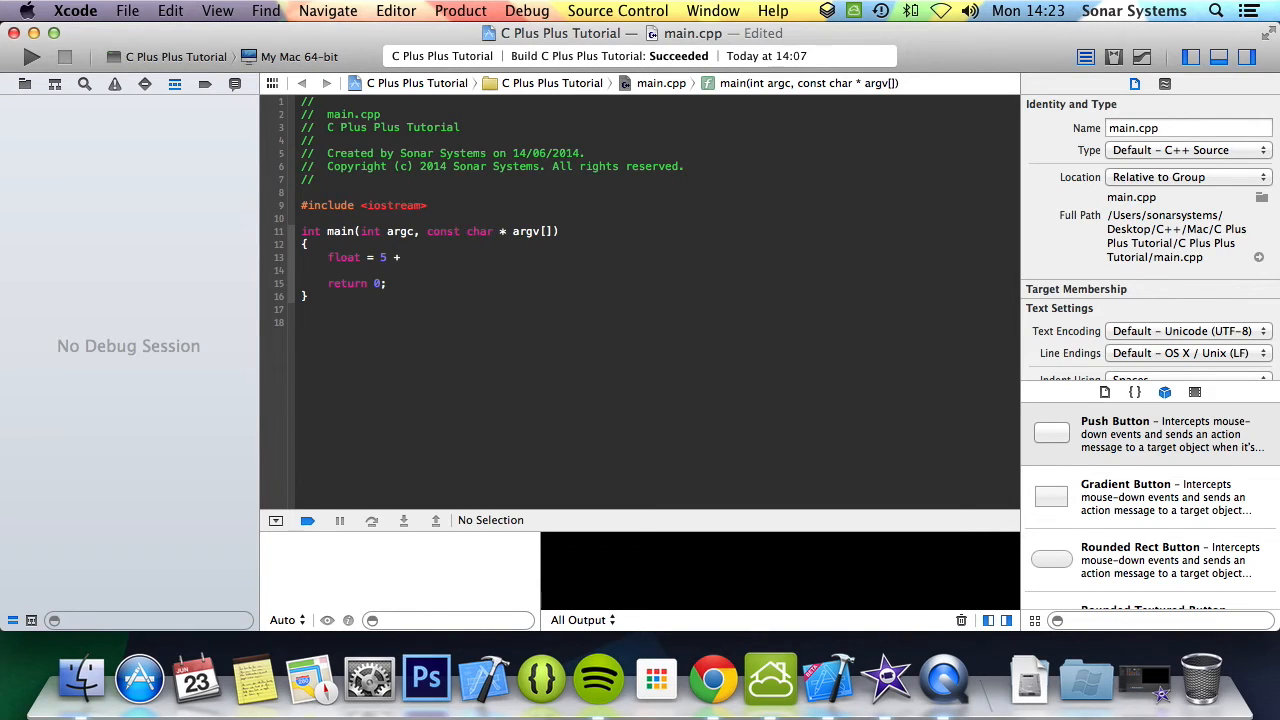
type("6 *")
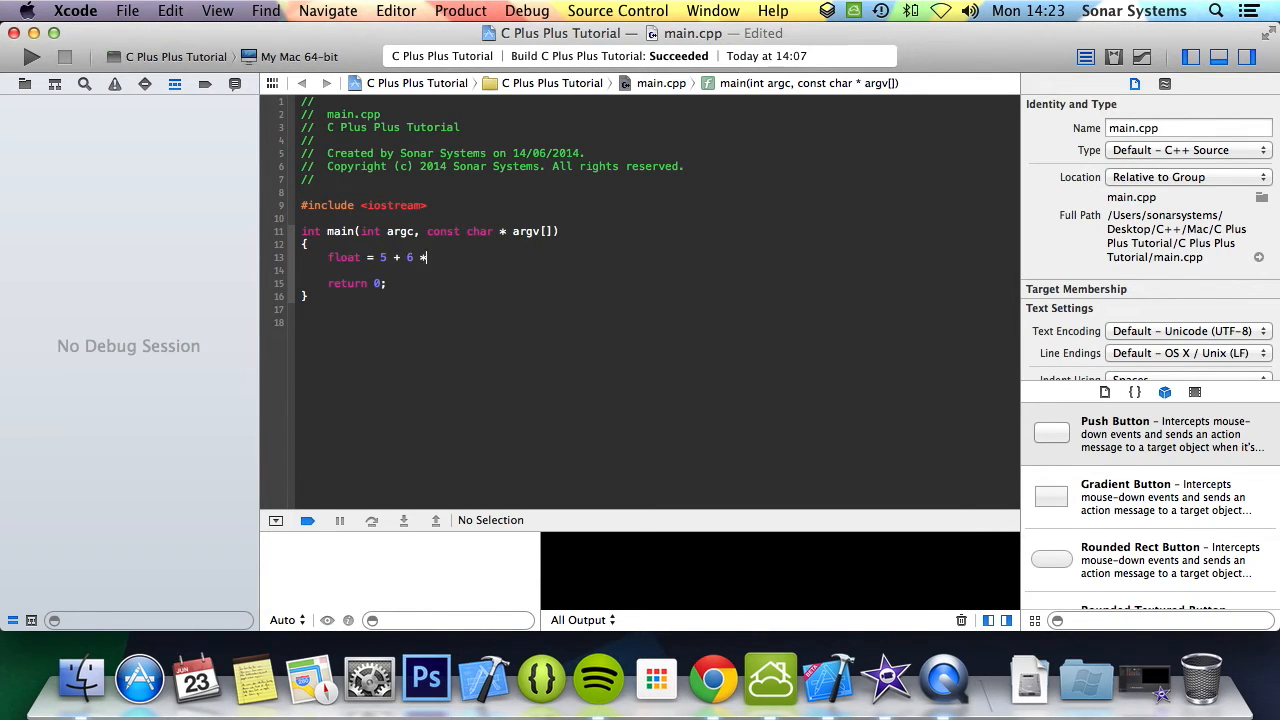
type("2;")
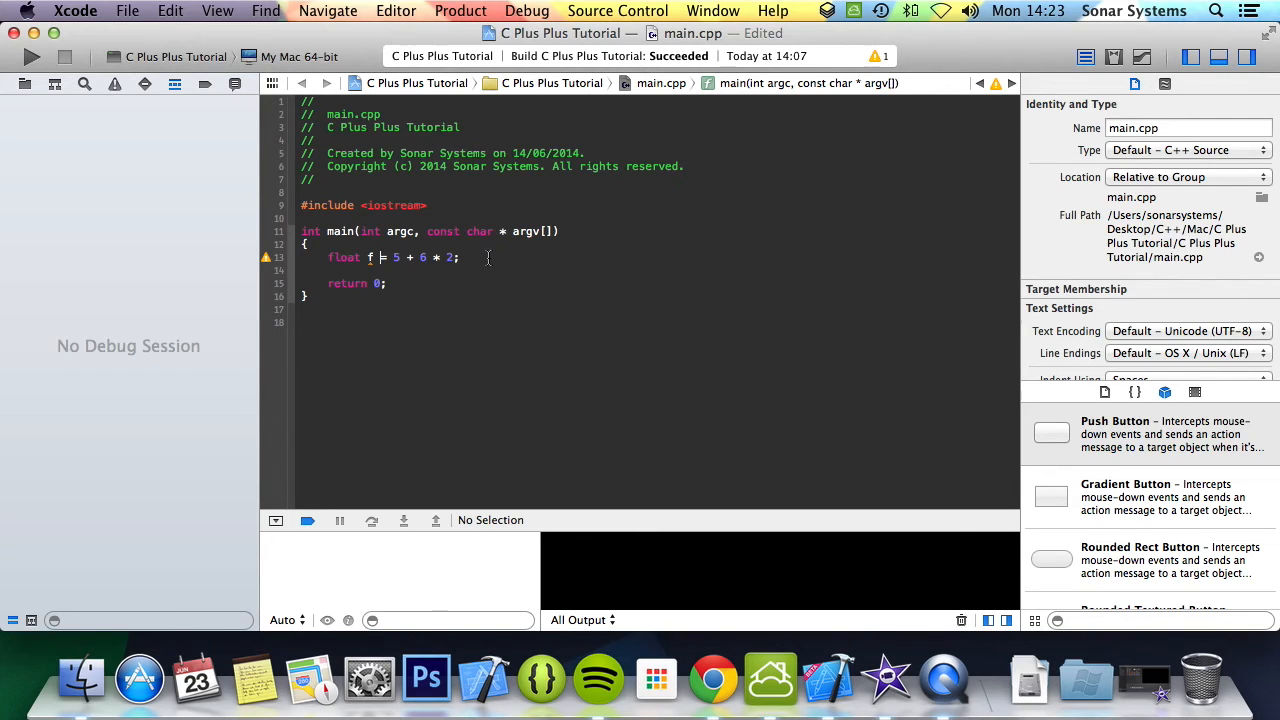
mouse_move(489, 257)
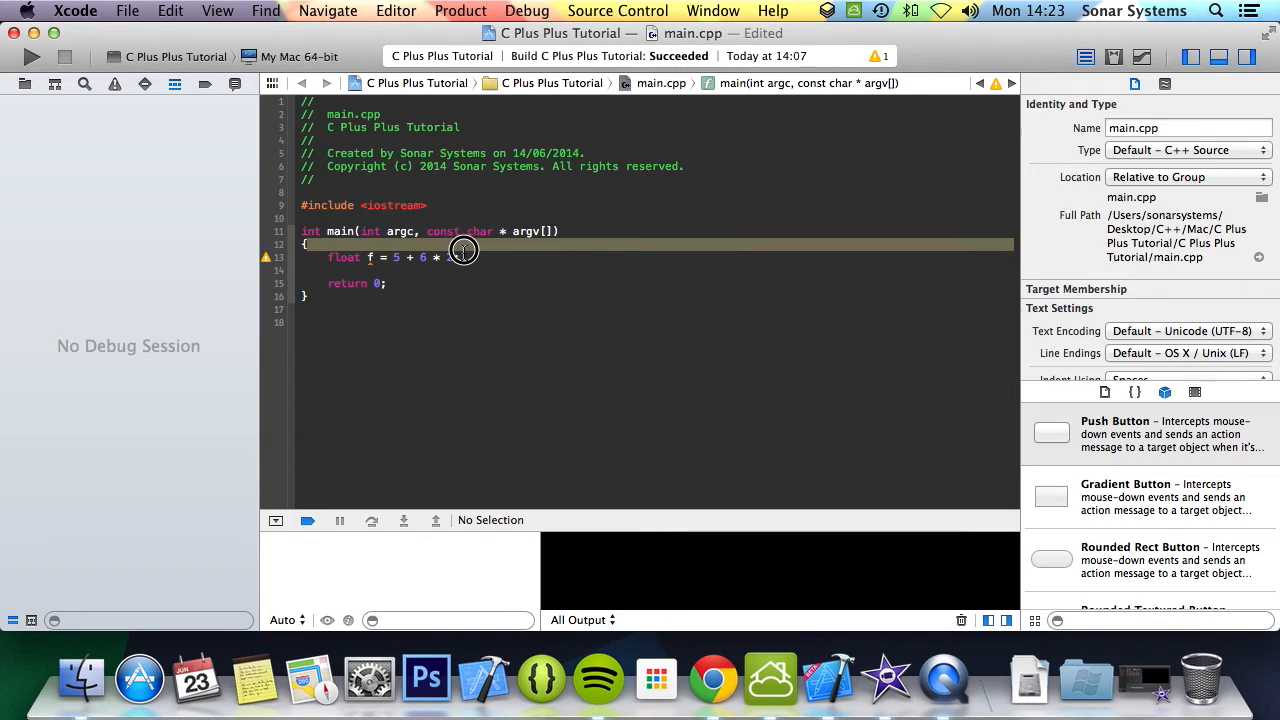
type("2;")
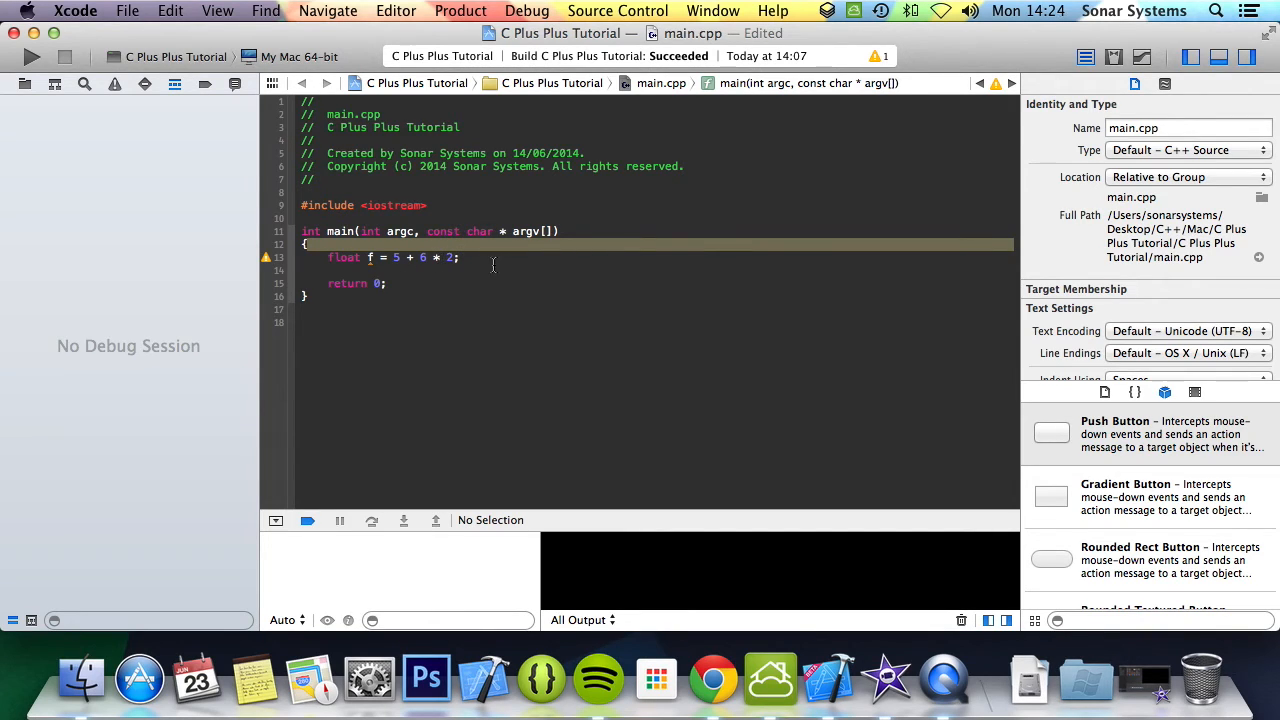
left_click(461, 257)
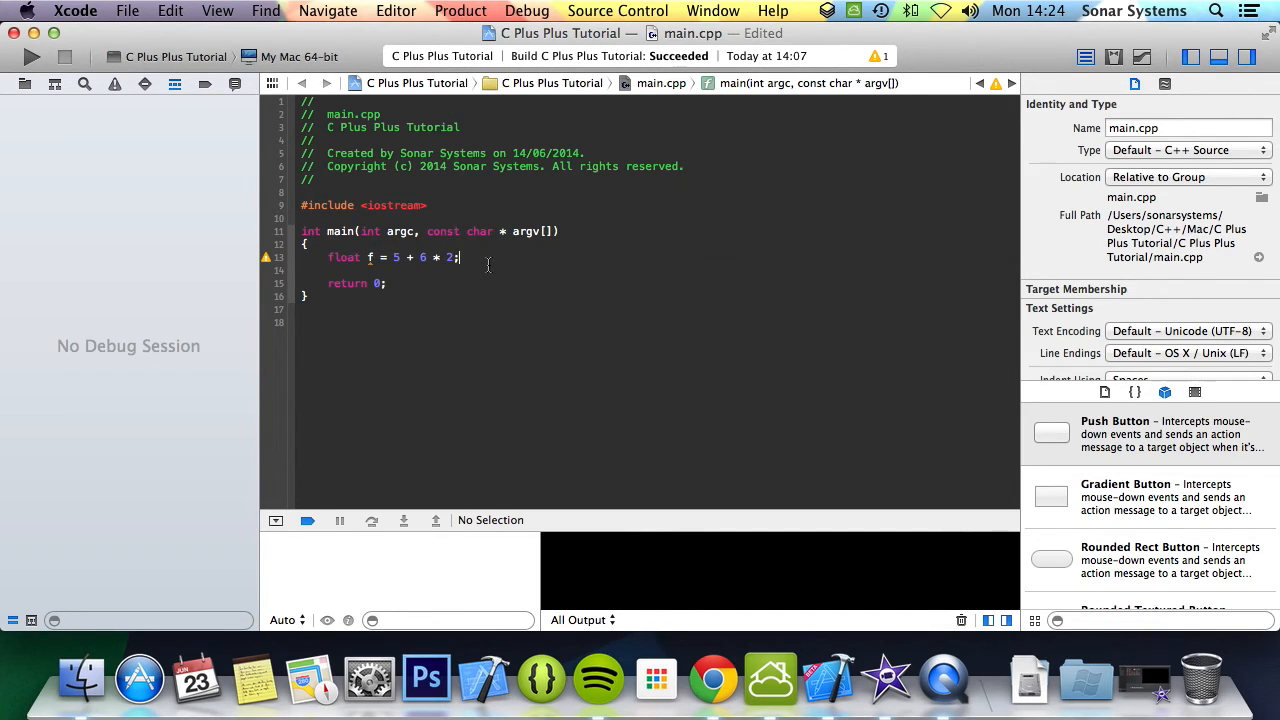
key("return")
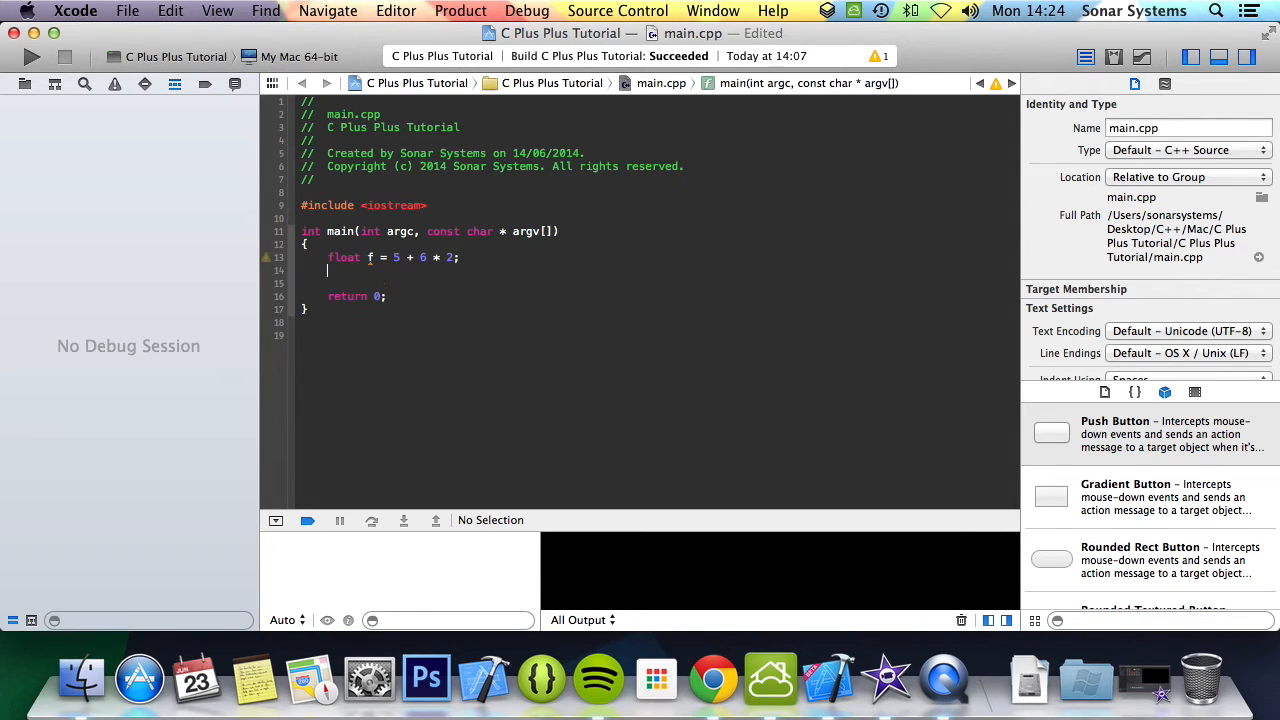
Add 'std::cout << f << std::endl;' and run the program, printing 17
type("stdd")
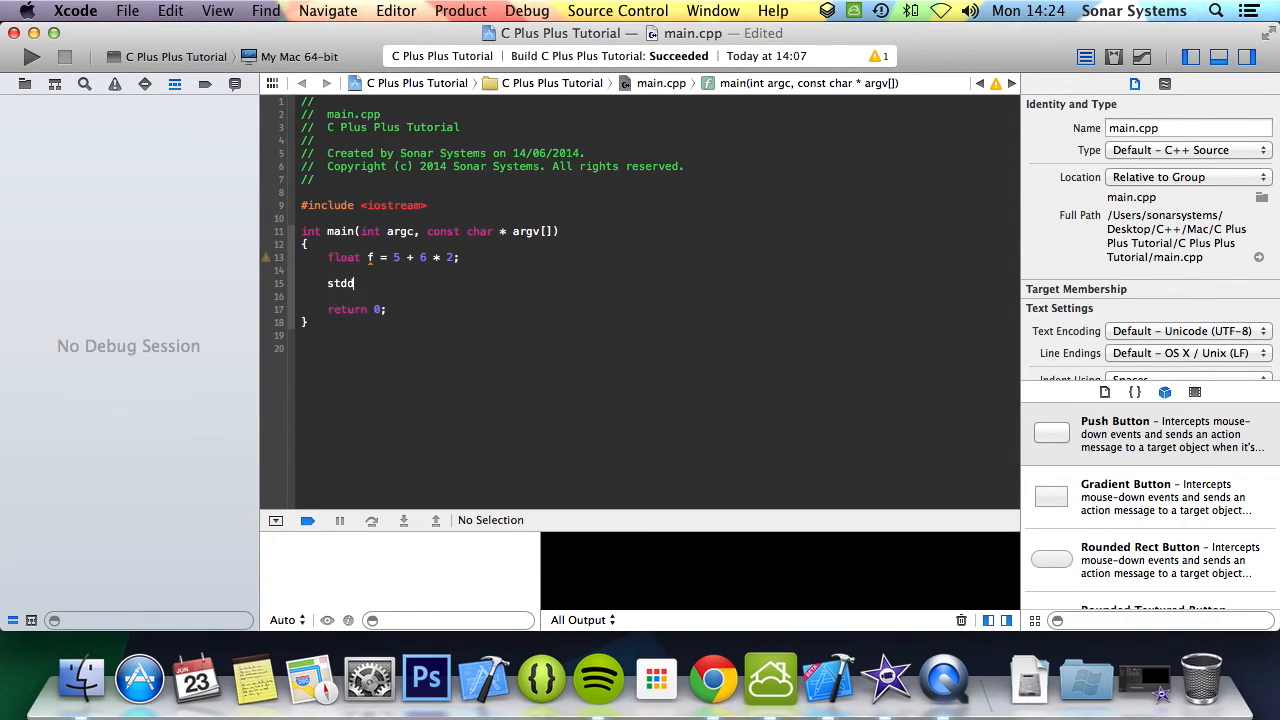
type("::cout")
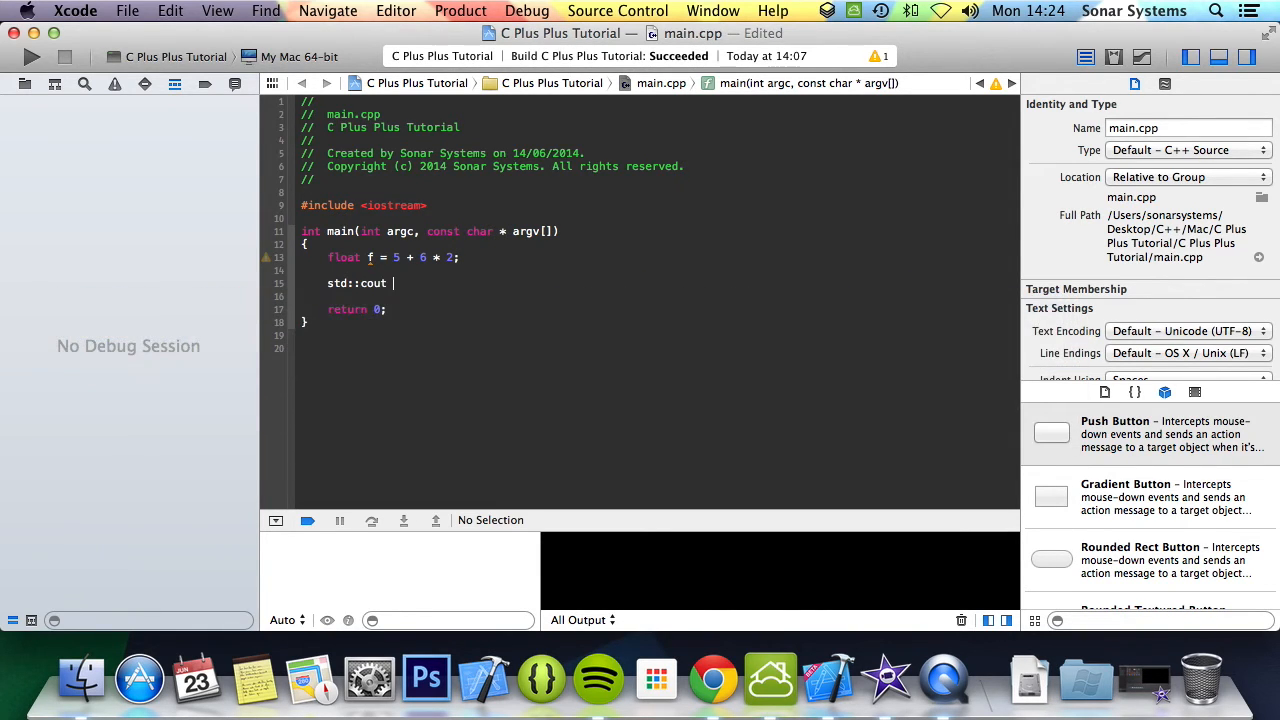
type("<< f <")
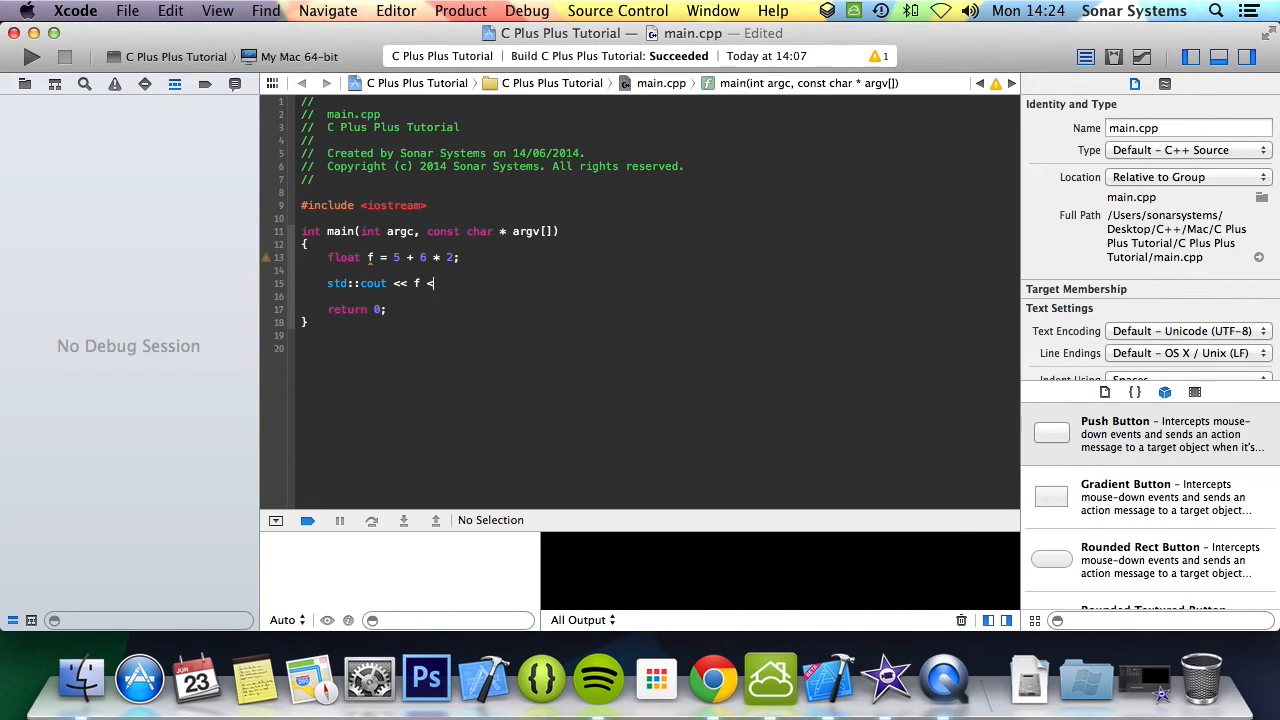
type("< std::endl;")
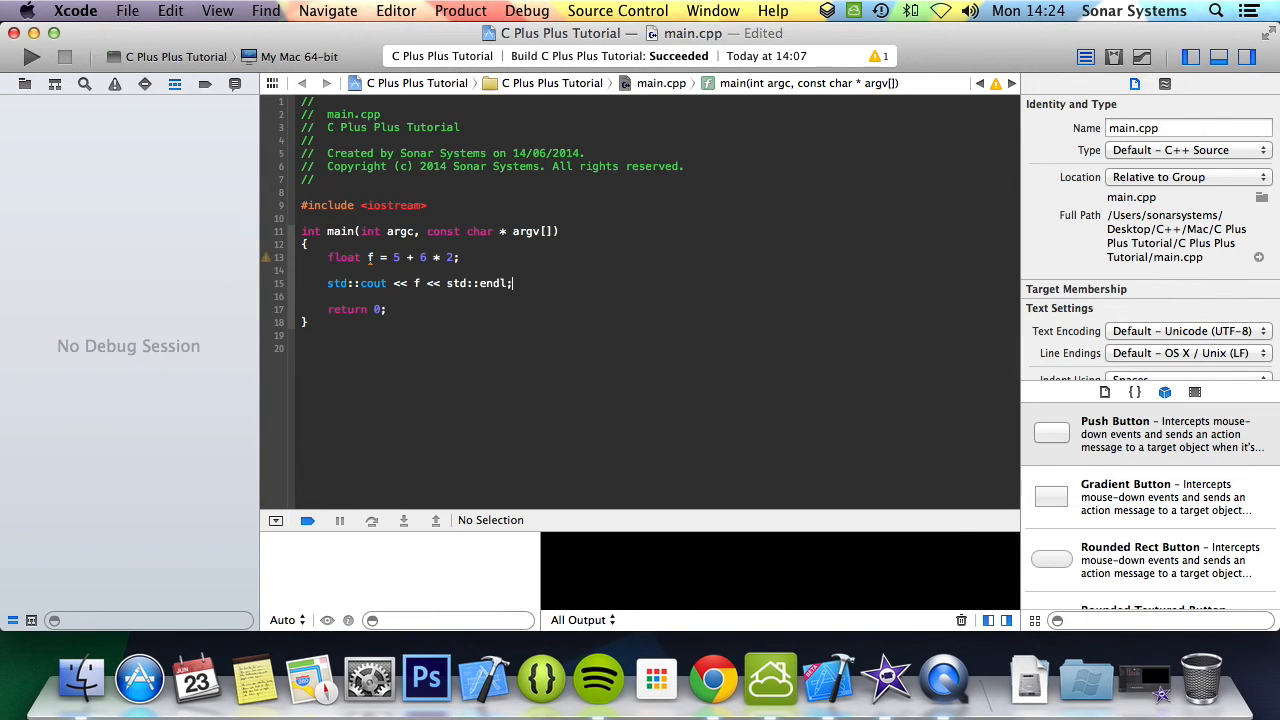
left_click(31, 56)
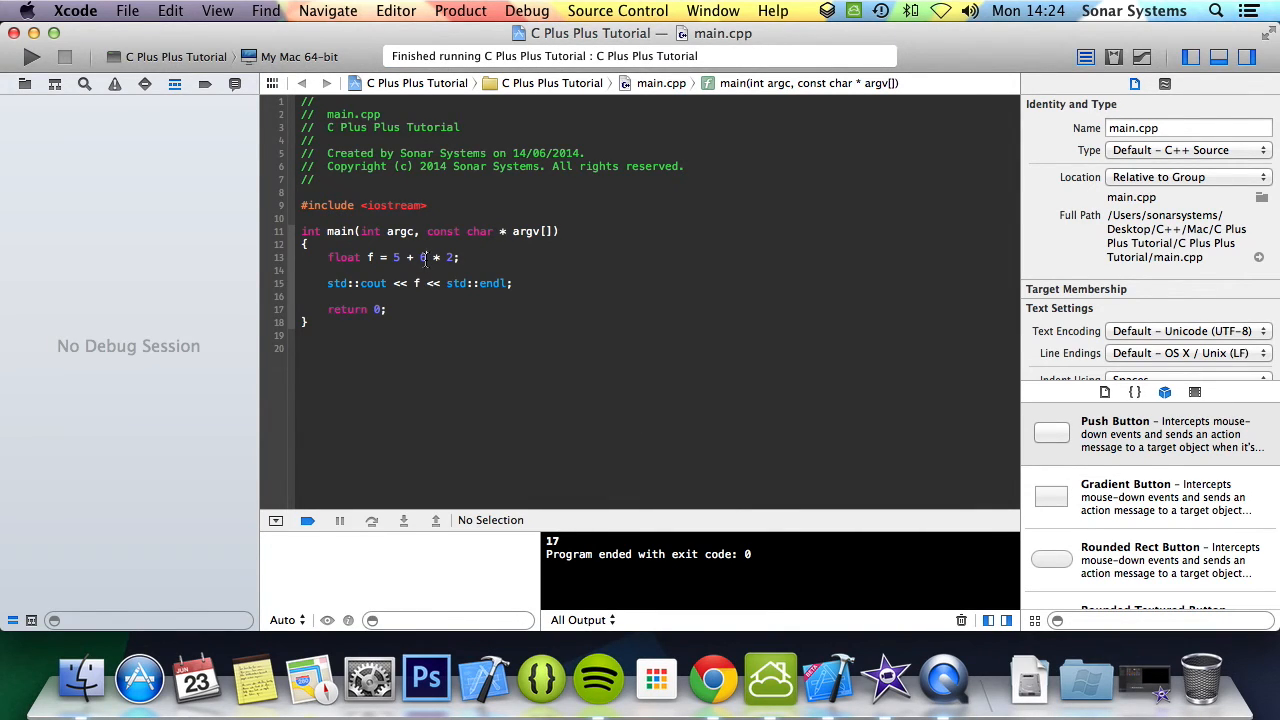
Wrap '5 + 6' in parentheses so the line reads float f = (5 + 6) * 2;
type("(")
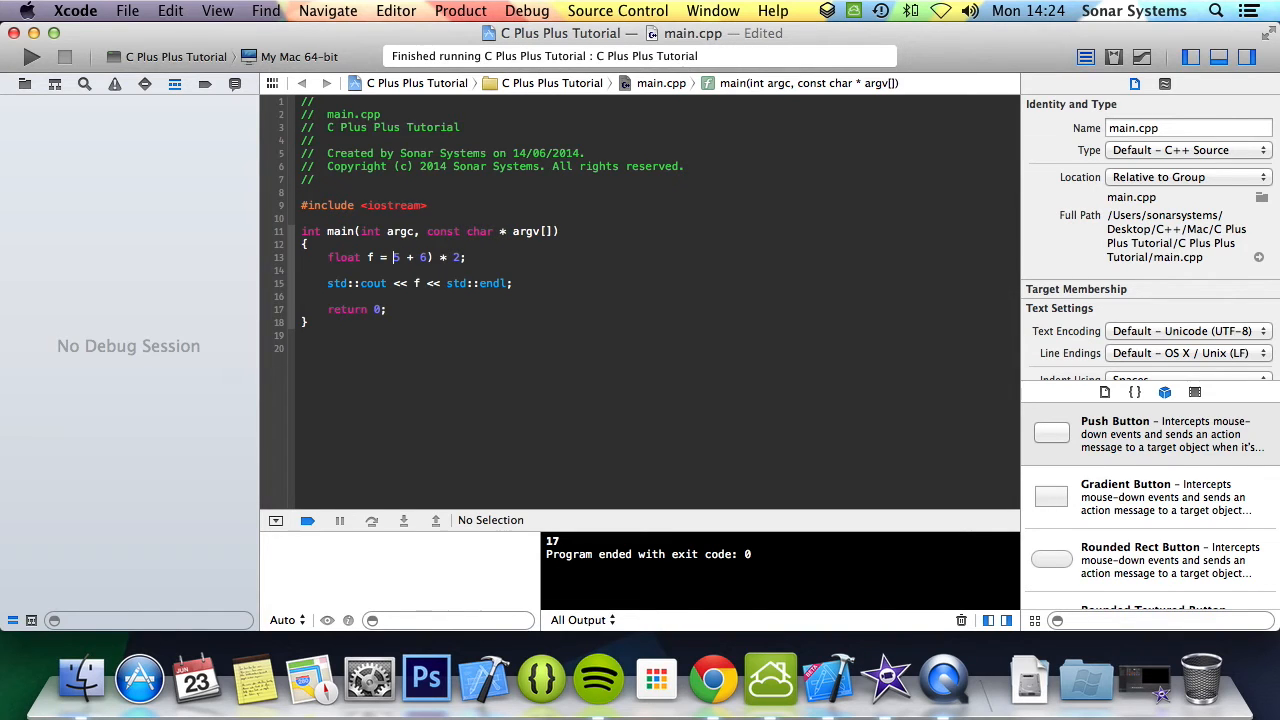
type("(")
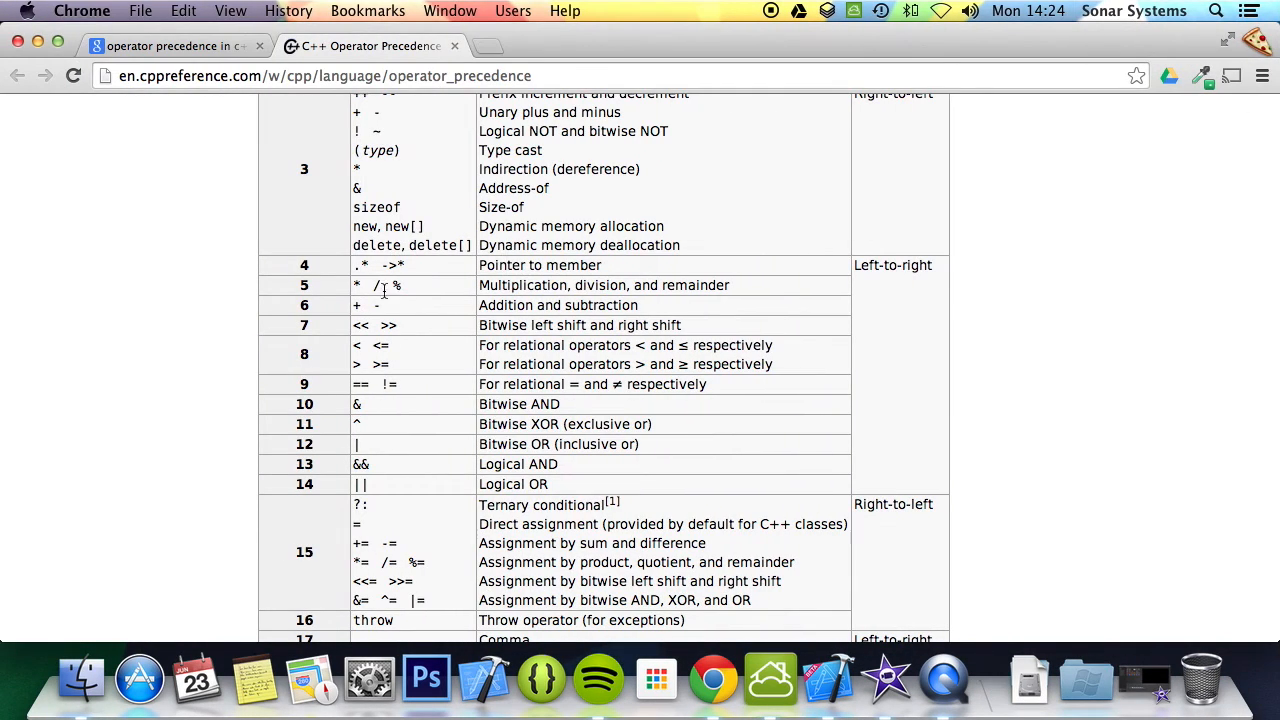
scroll("up", 3)
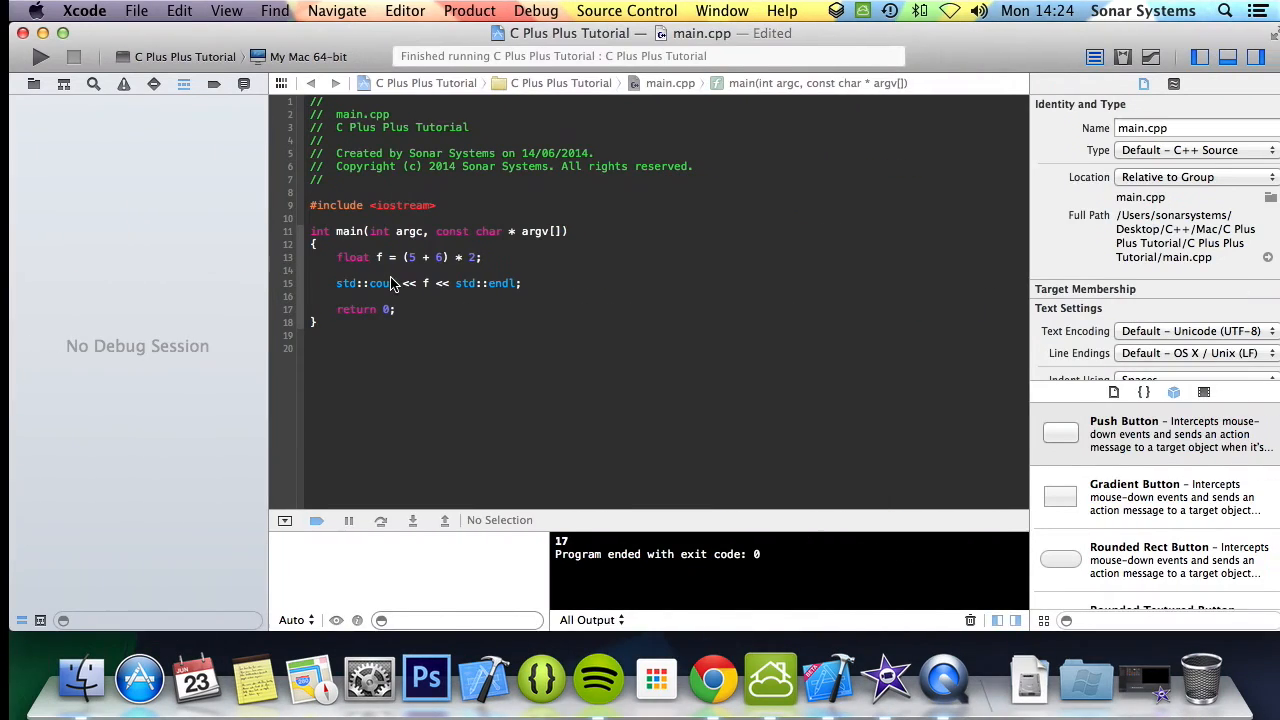
Rerun the parenthesized program and confirm the console shows 22
left_click(41, 56)
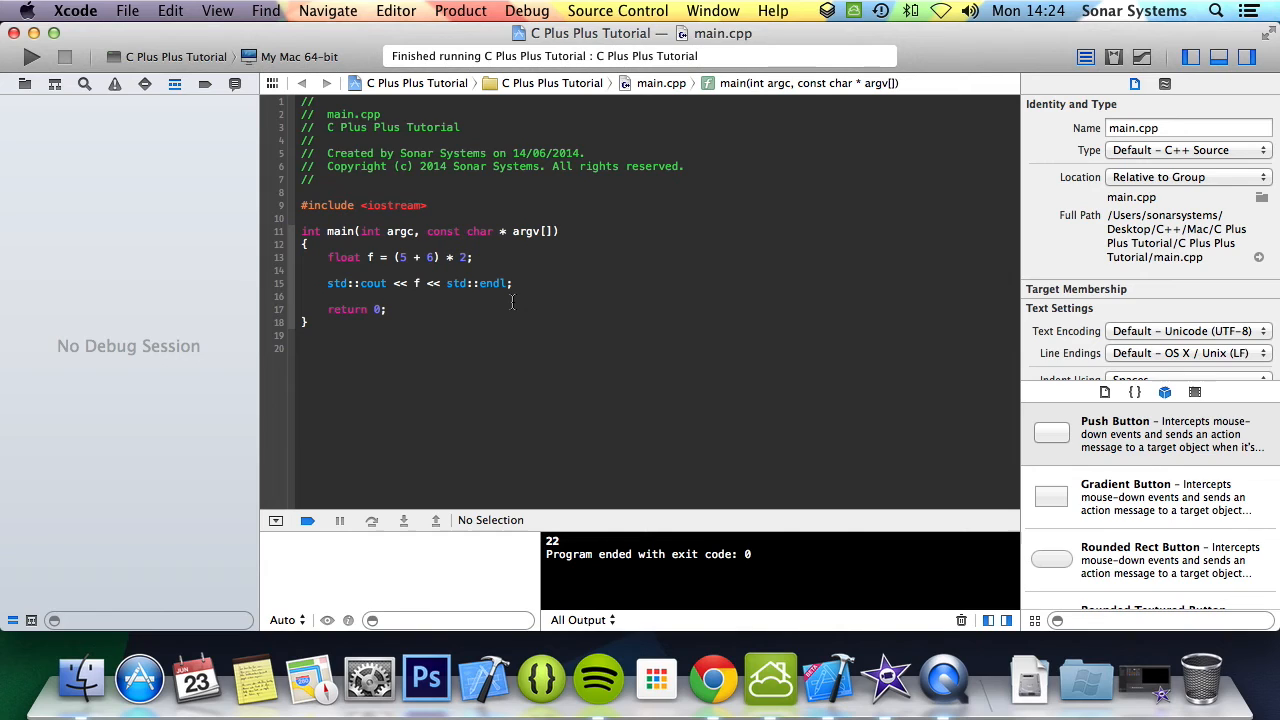
left_click(401, 257)
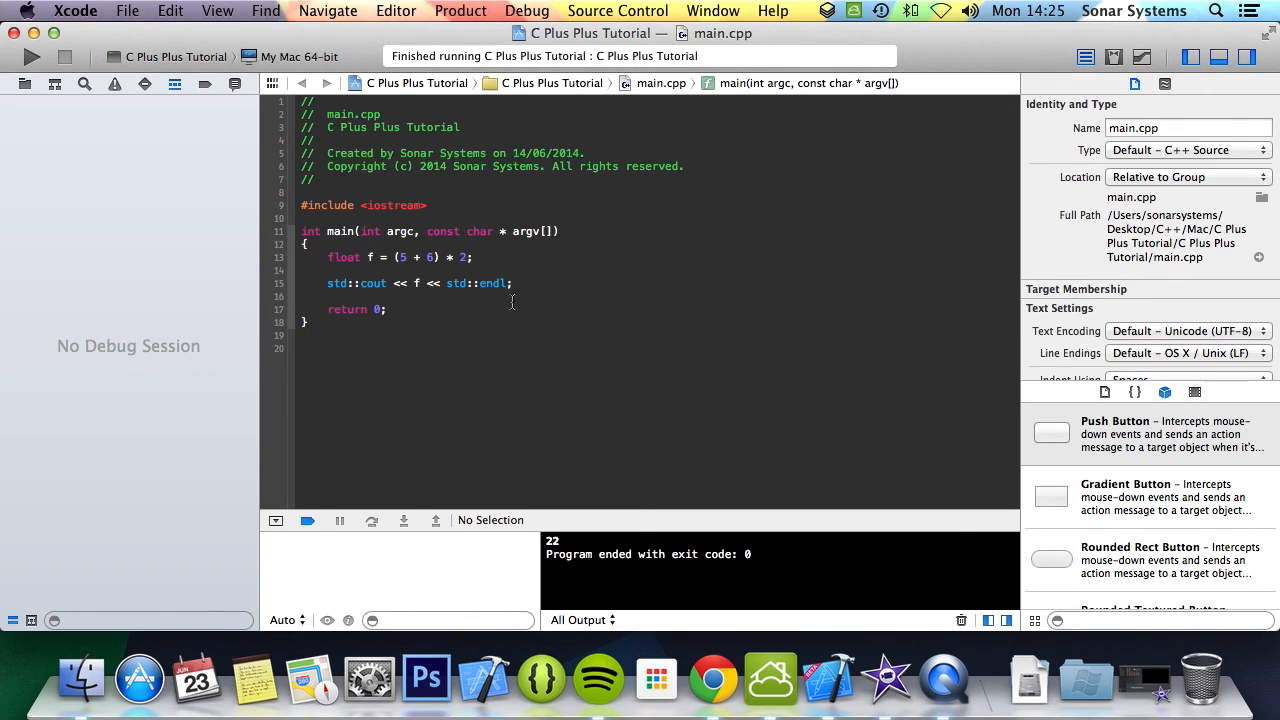
left_click(400, 257)
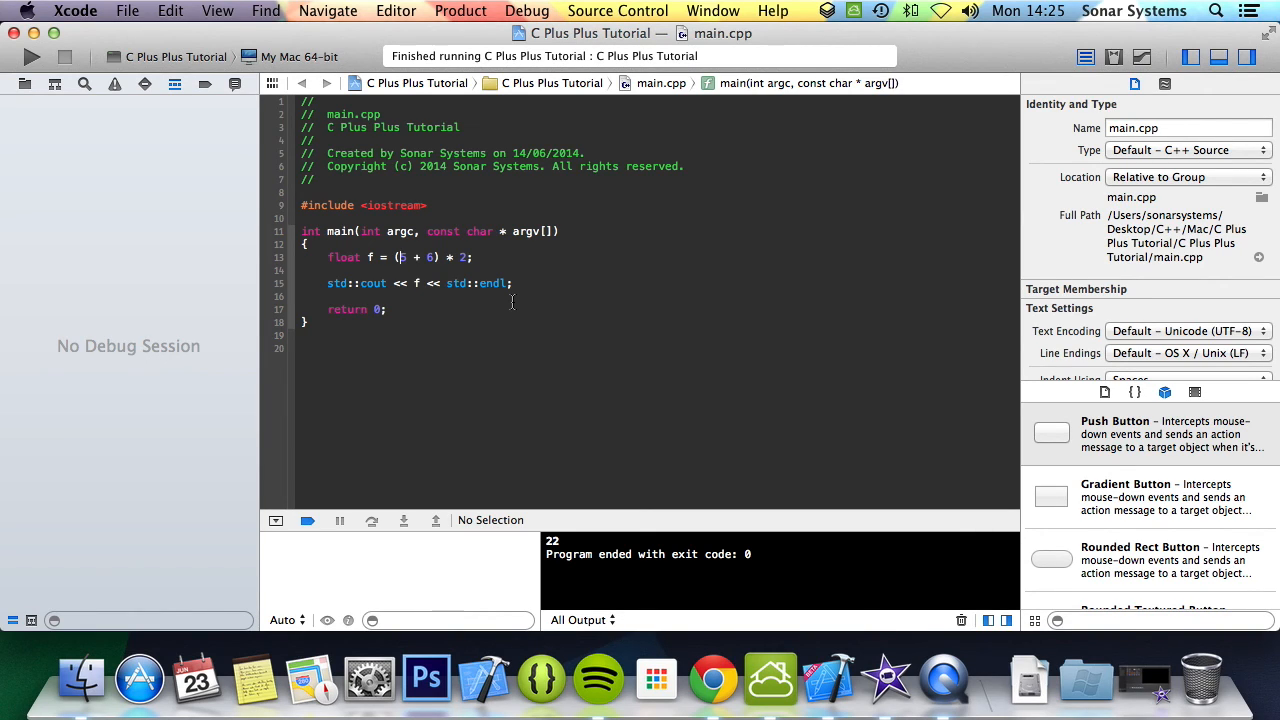